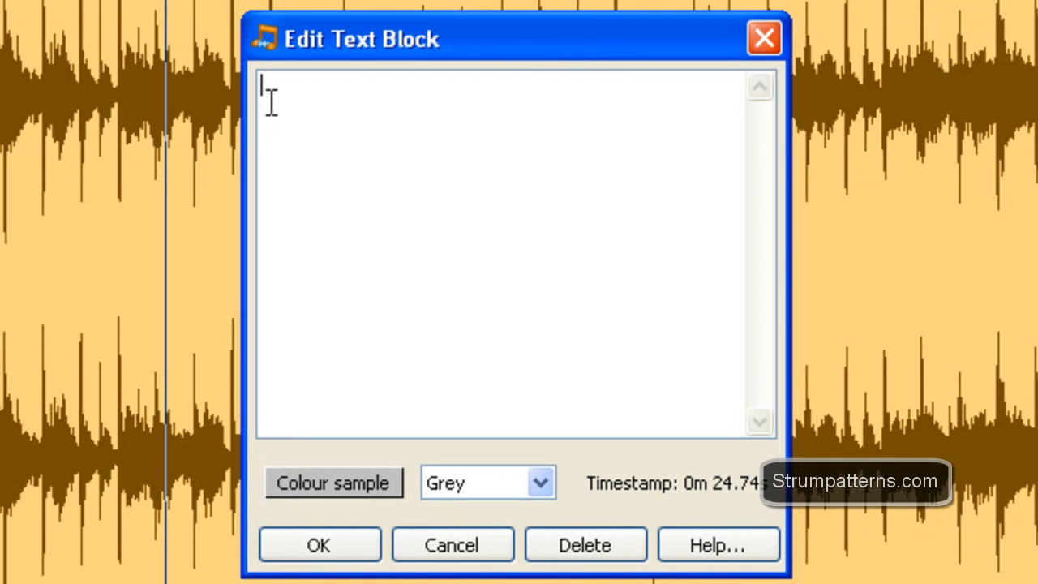
pyautogui.moveTo(312, 120)
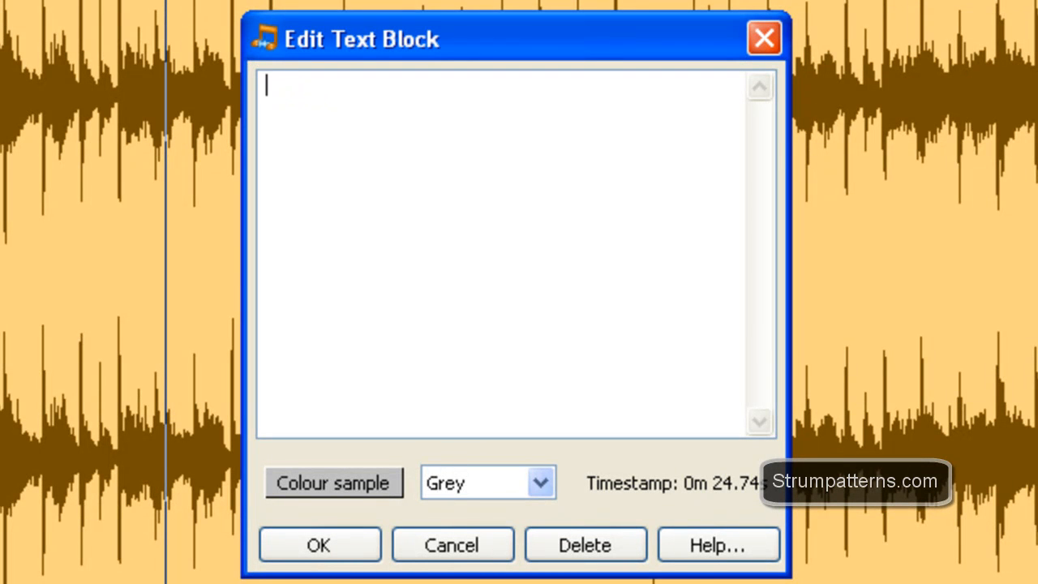
pyautogui.moveTo(376, 292)
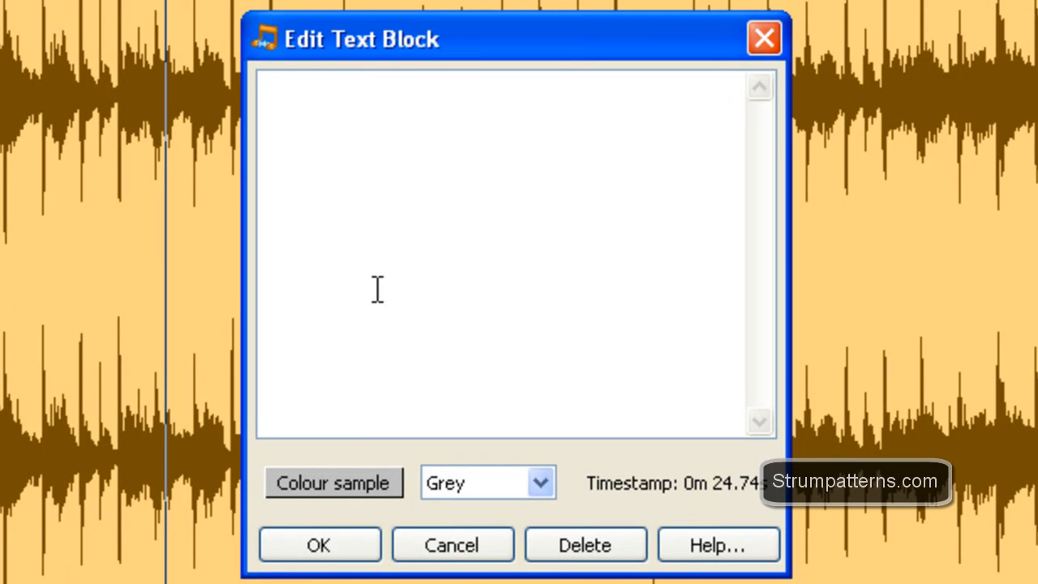
# - Label the text block 'New Zone' and give it a colour from the colour list
pyautogui.write('New Zone')
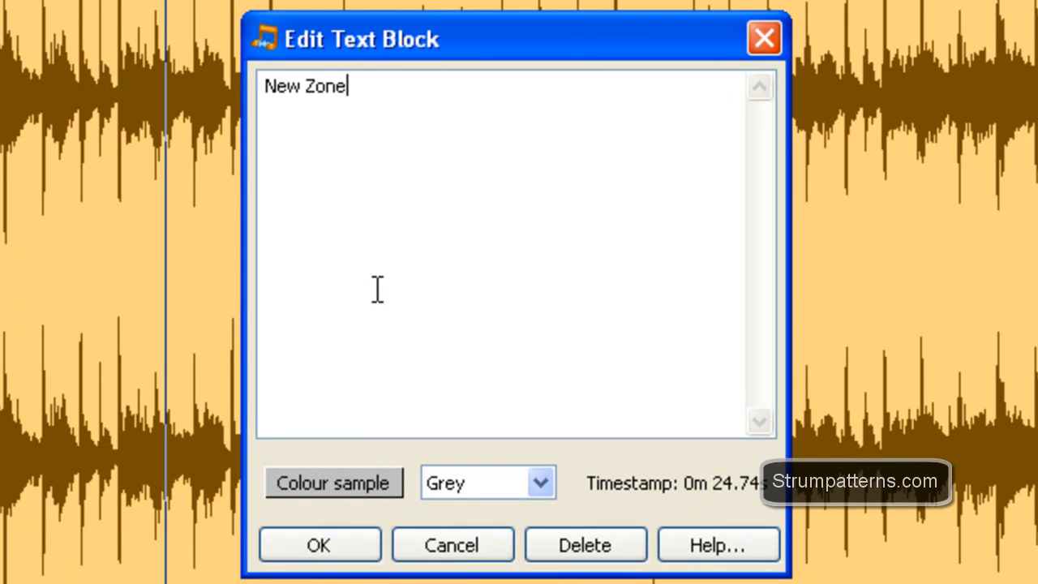
pyautogui.click(541, 483)
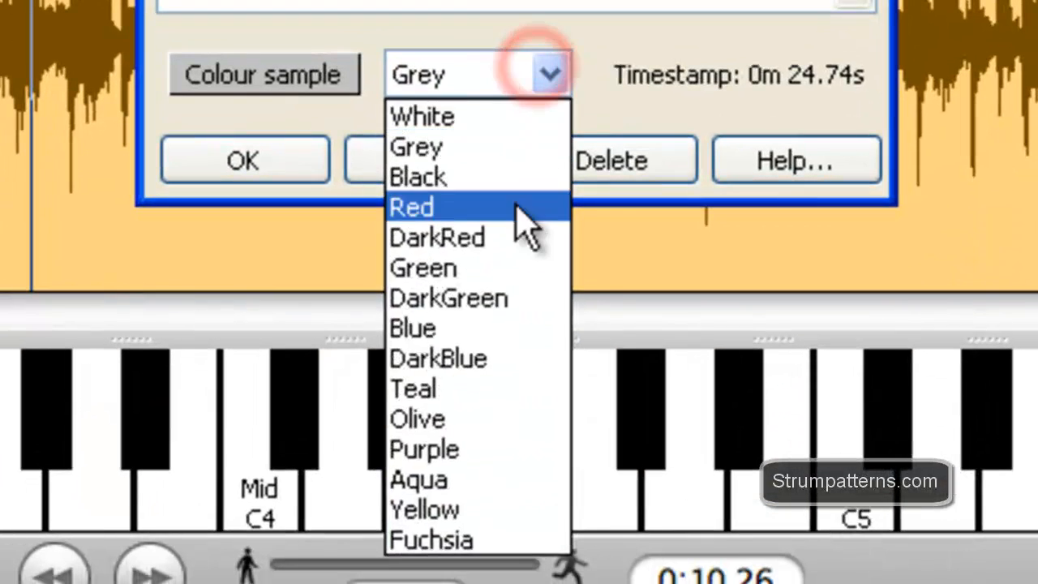
pyautogui.moveTo(454, 451)
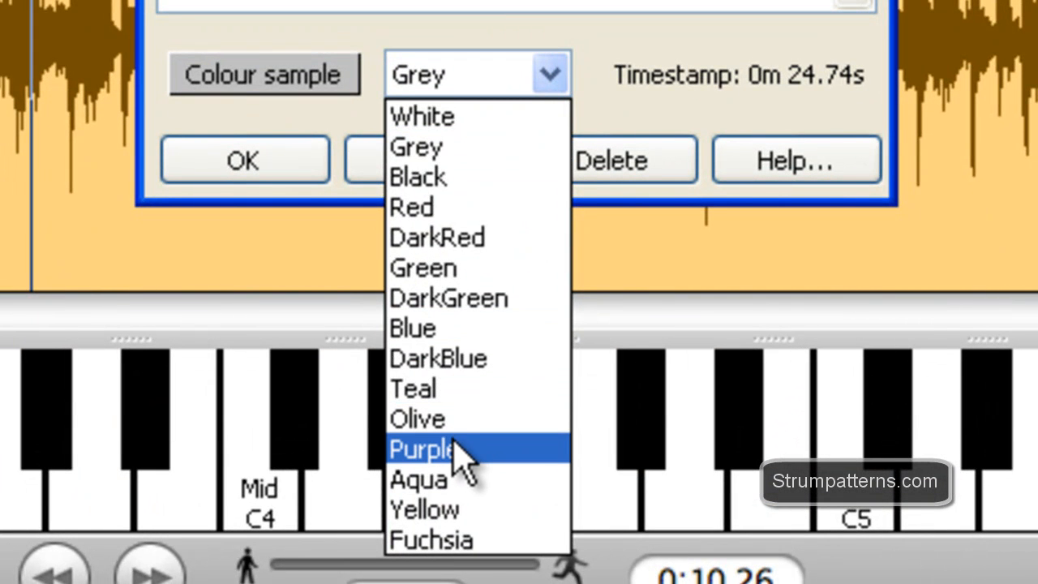
pyautogui.click(417, 419)
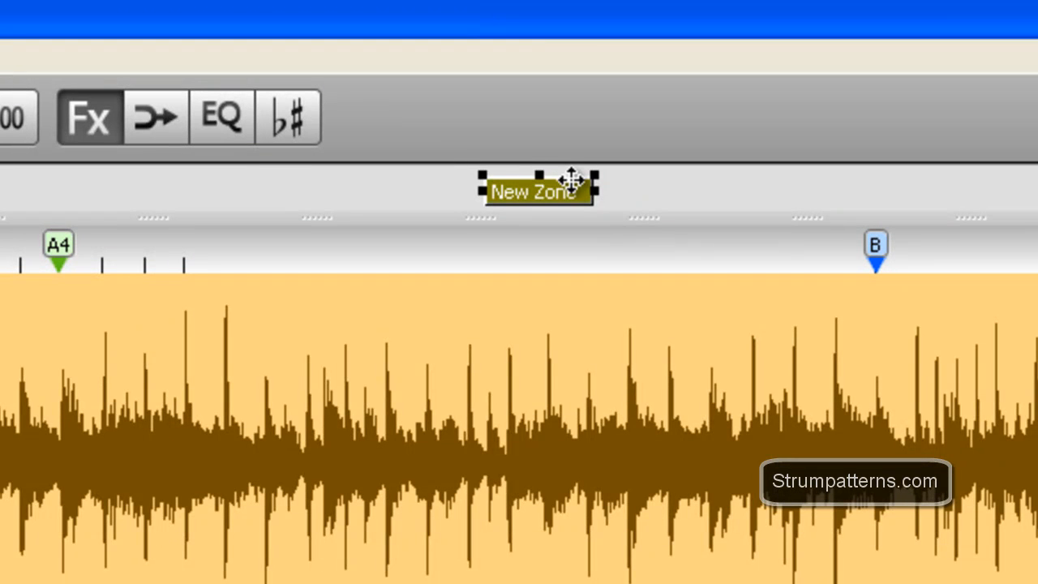
pyautogui.click(662, 182)
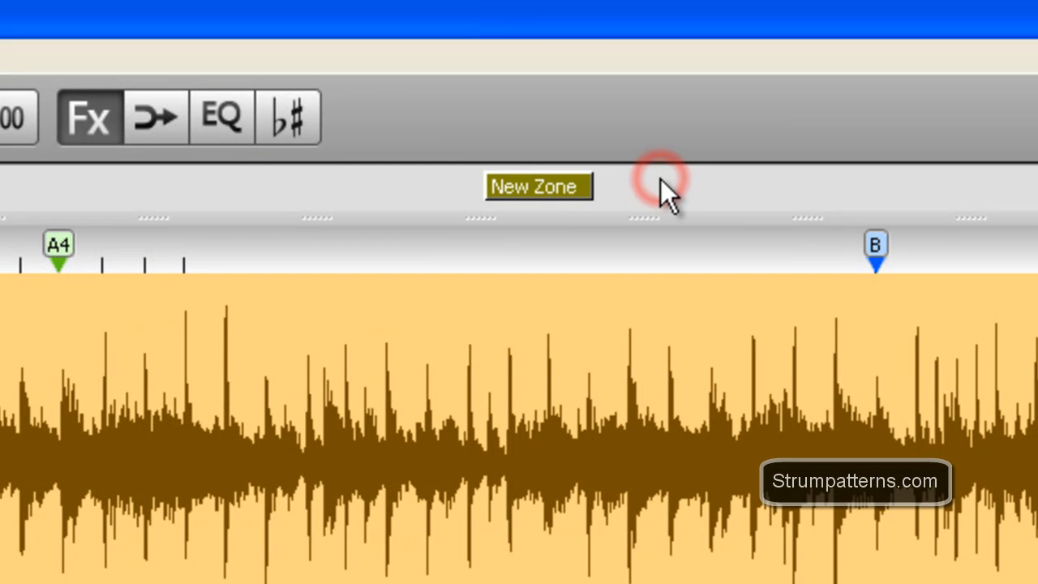
pyautogui.moveTo(581, 138)
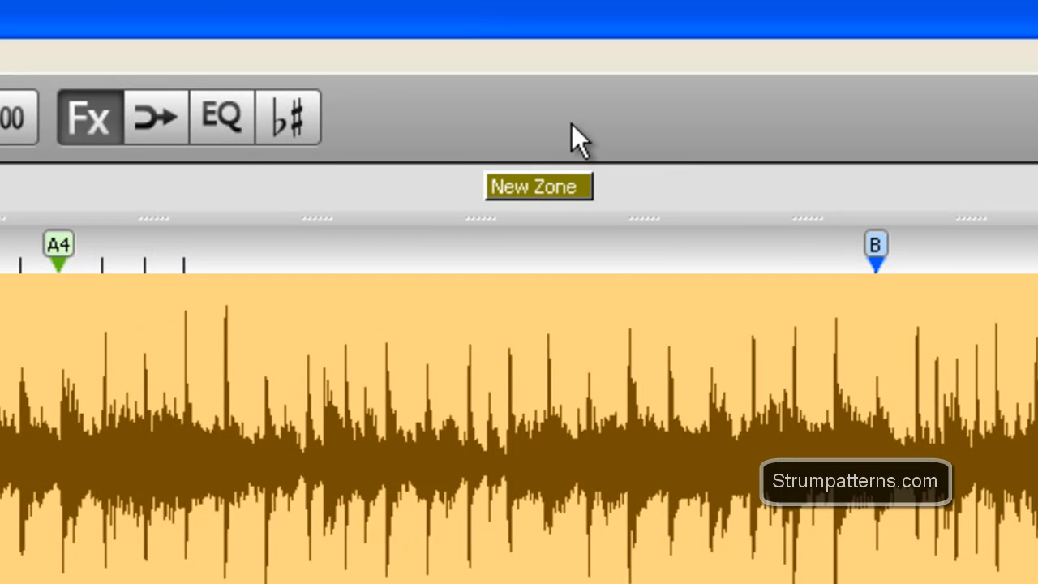
pyautogui.moveTo(566, 218)
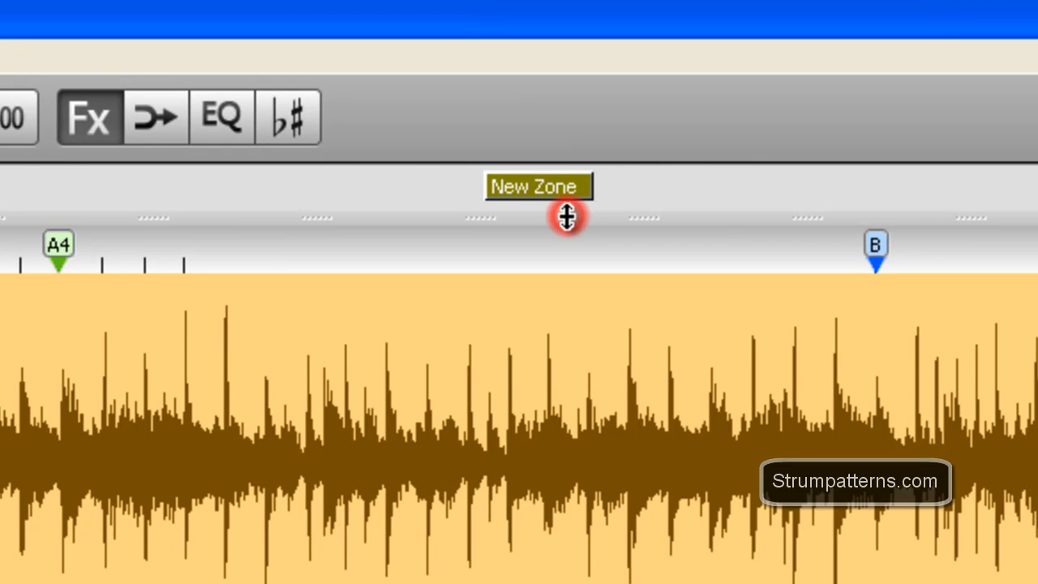
pyautogui.moveTo(568, 214); pyautogui.dragTo(550, 406)
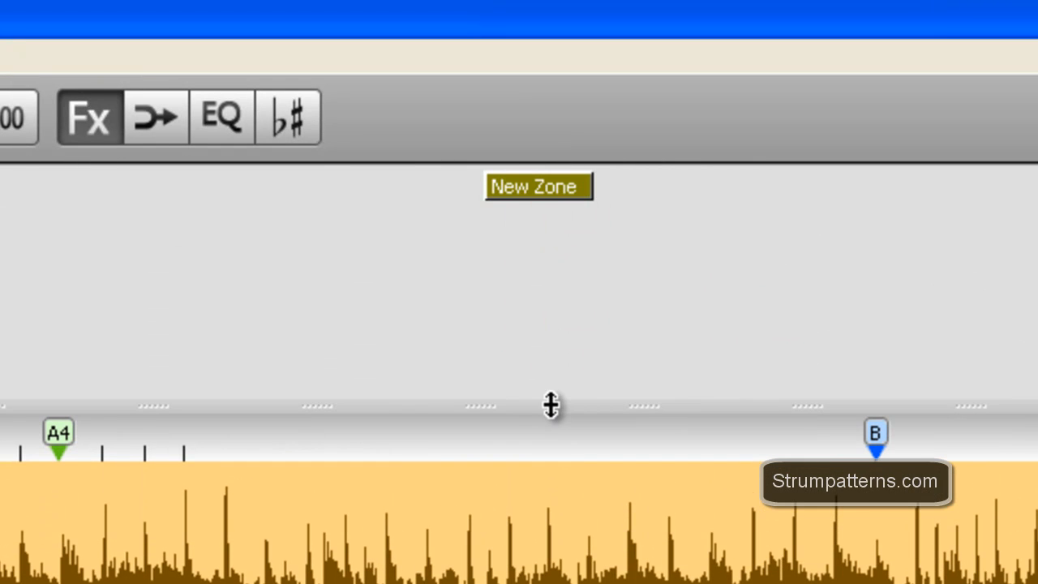
pyautogui.moveTo(495, 414)
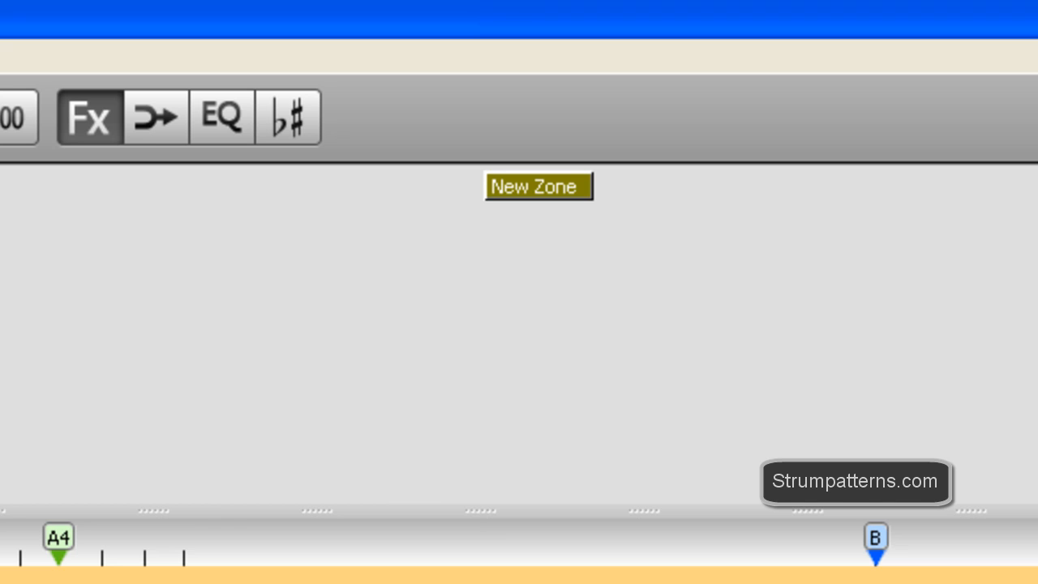
pyautogui.moveTo(496, 513)
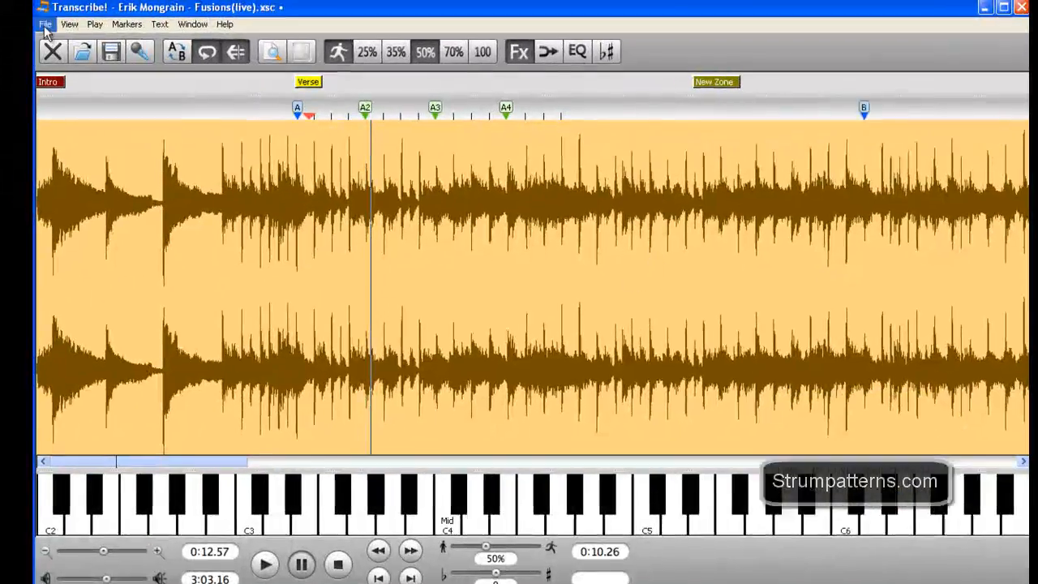
# - Show the seconds time line above the waveform and toggle the dB lines on then off again
pyautogui.click(68, 24)
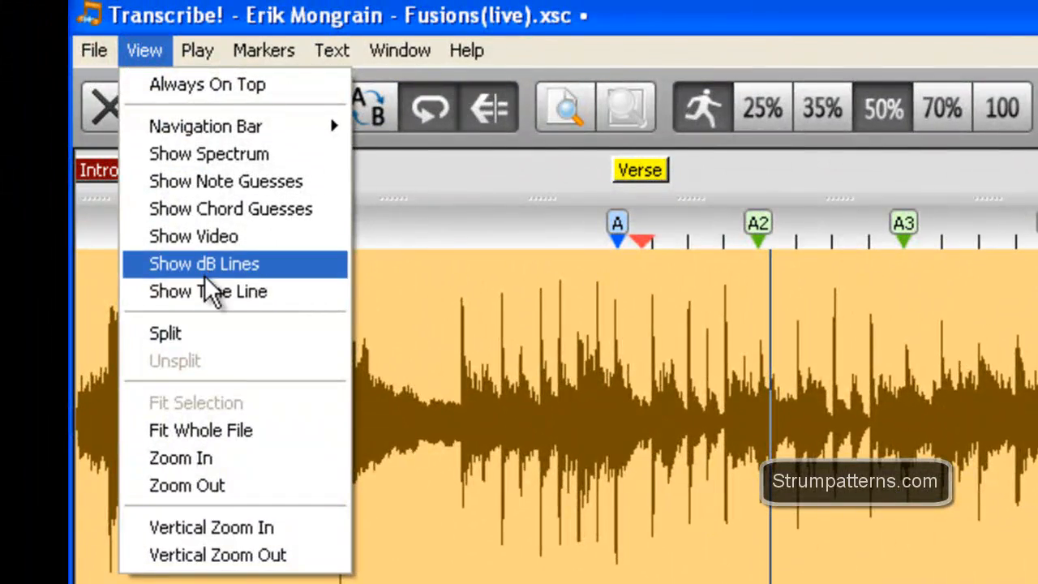
pyautogui.moveTo(208, 292)
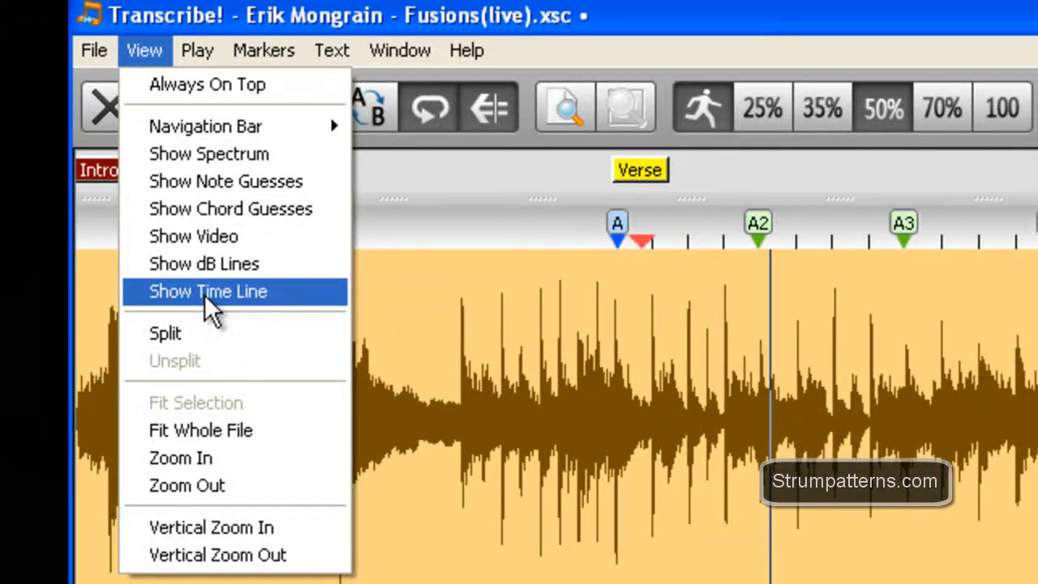
pyautogui.click(208, 292)
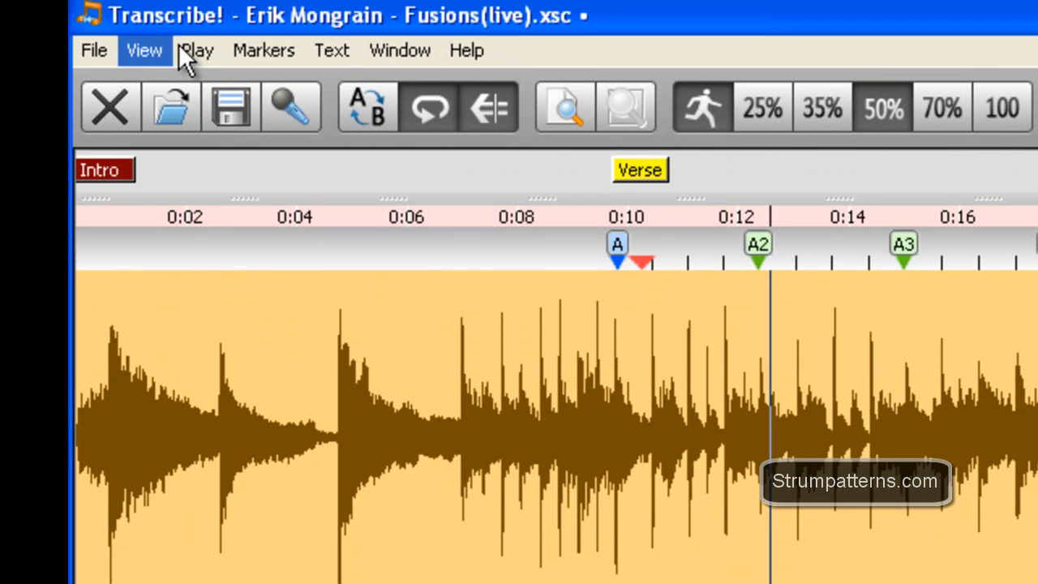
pyautogui.moveTo(662, 231)
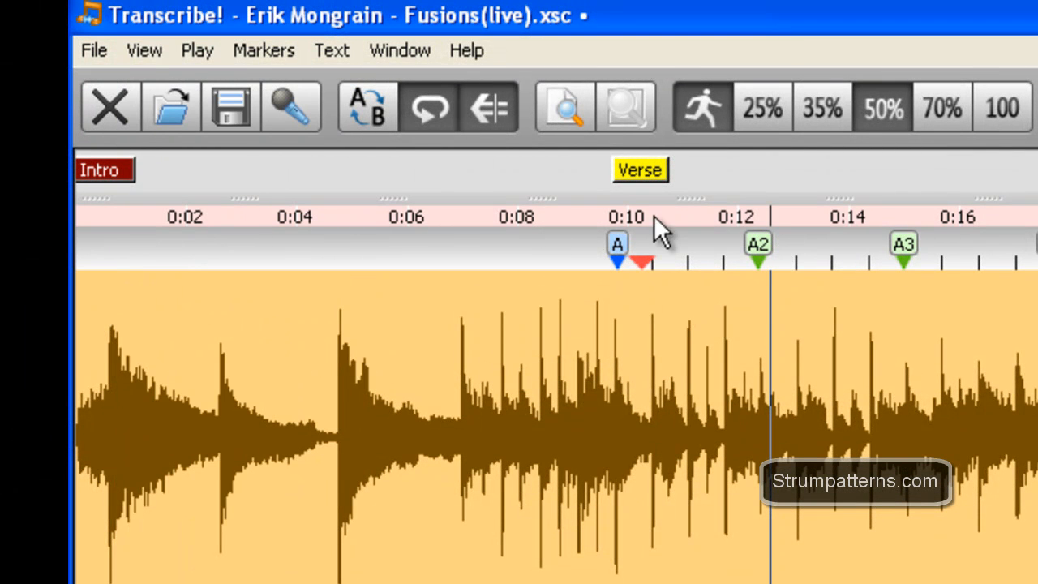
pyautogui.click(143, 50)
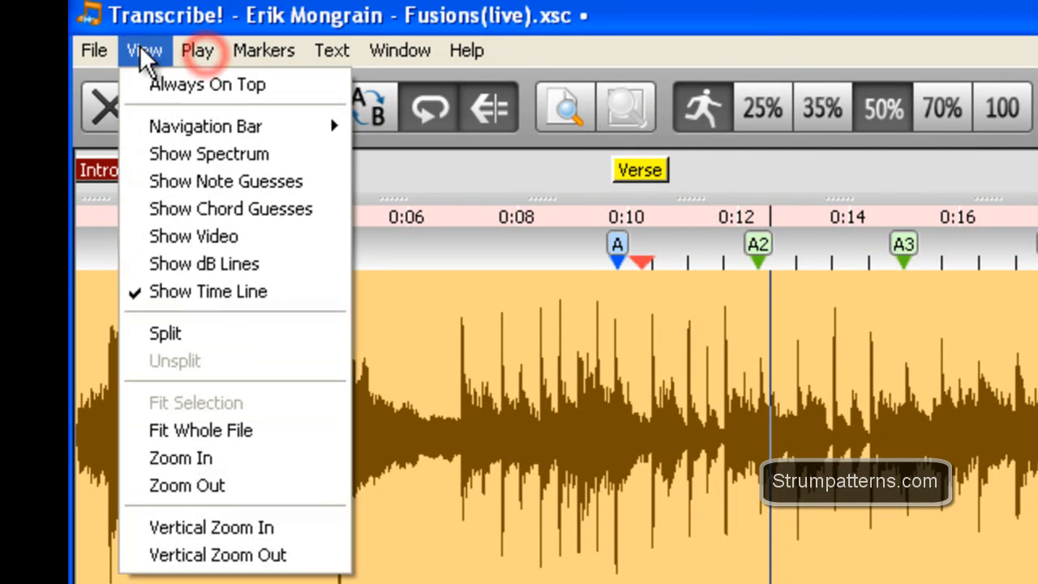
pyautogui.click(204, 262)
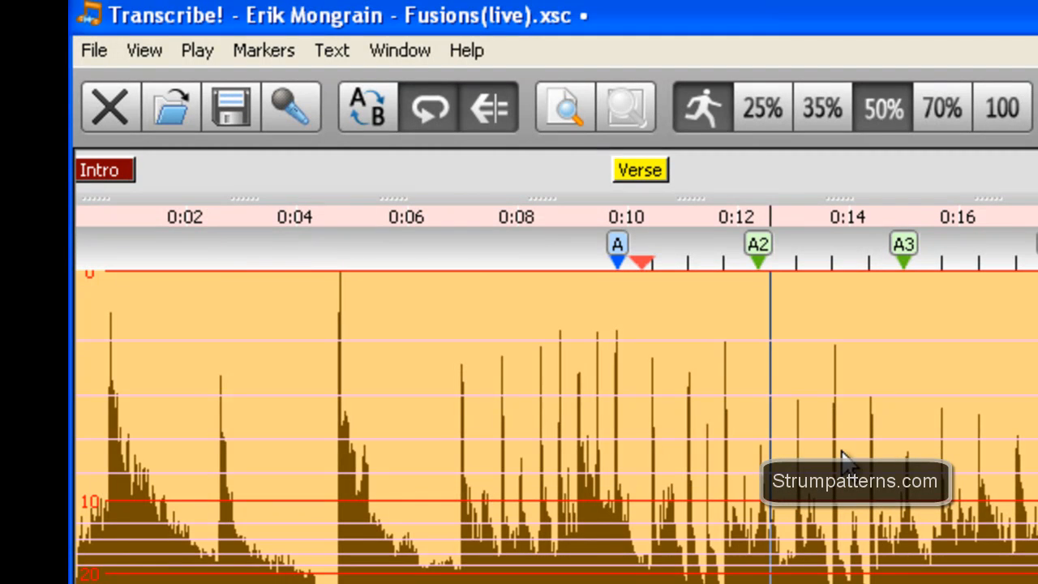
pyautogui.moveTo(177, 73)
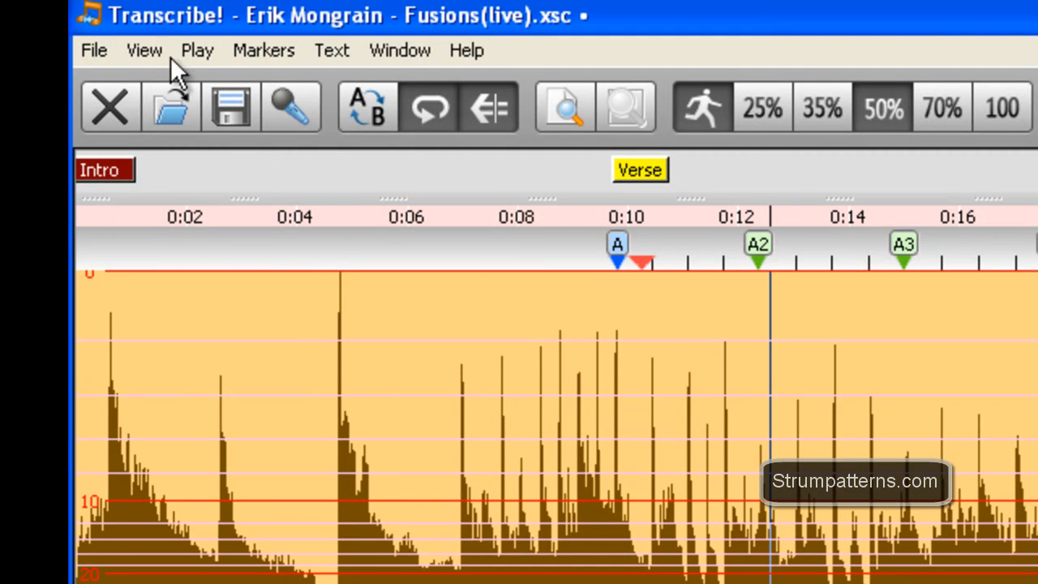
pyautogui.click(143, 50)
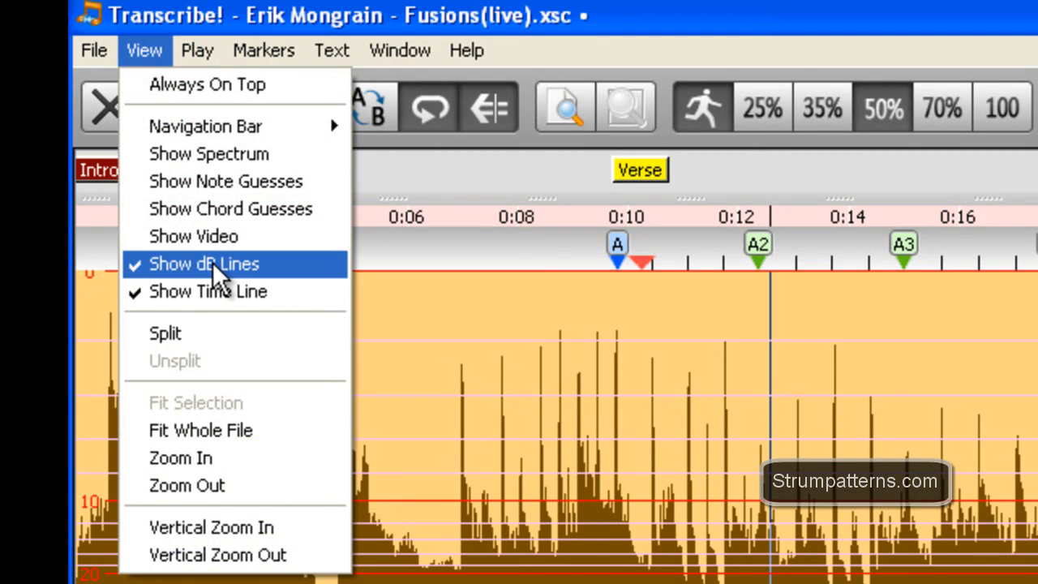
pyautogui.click(204, 262)
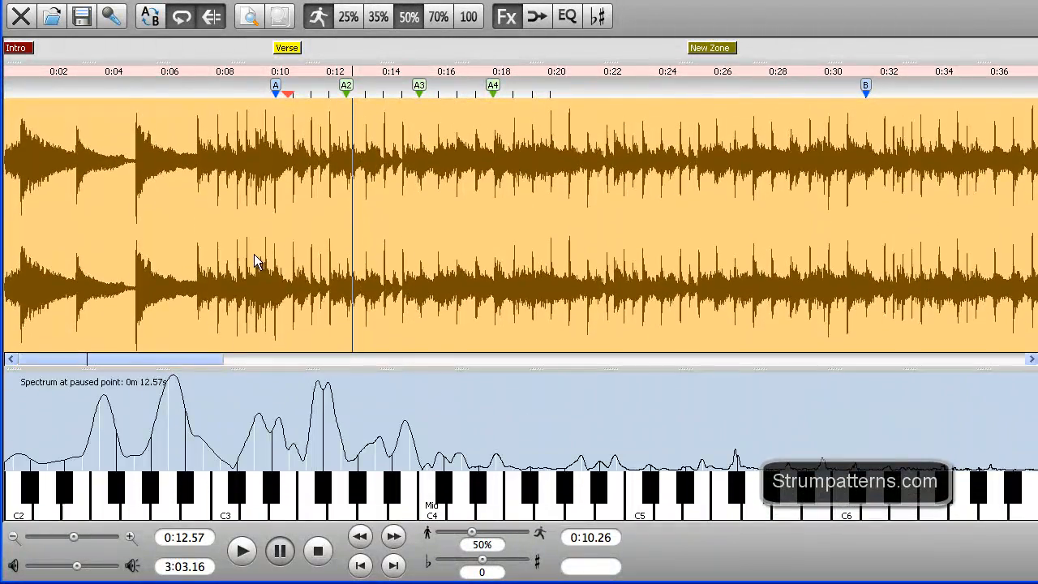
pyautogui.click(143, 48)
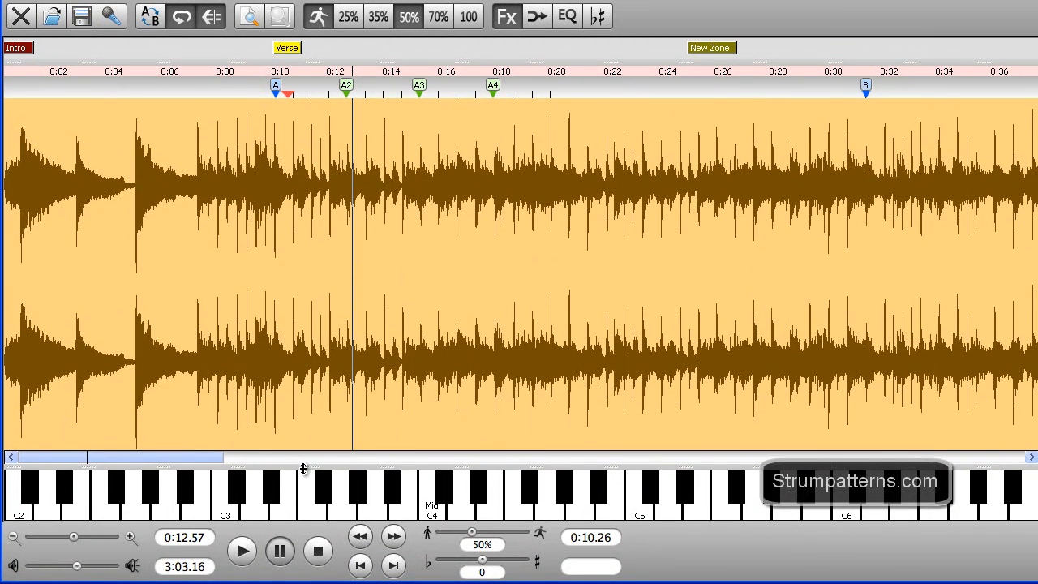
pyautogui.moveTo(263, 224)
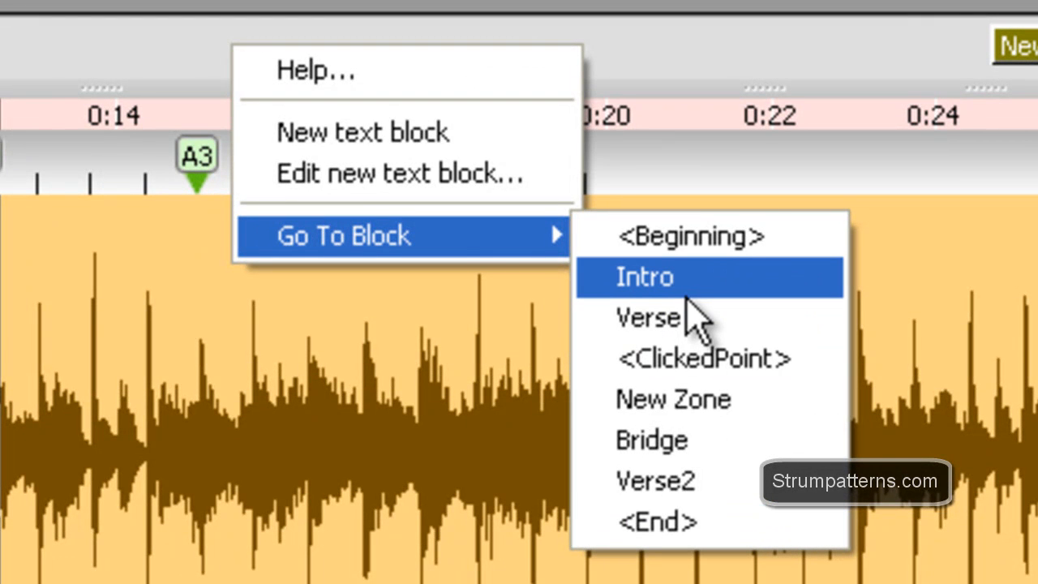
pyautogui.moveTo(581, 325)
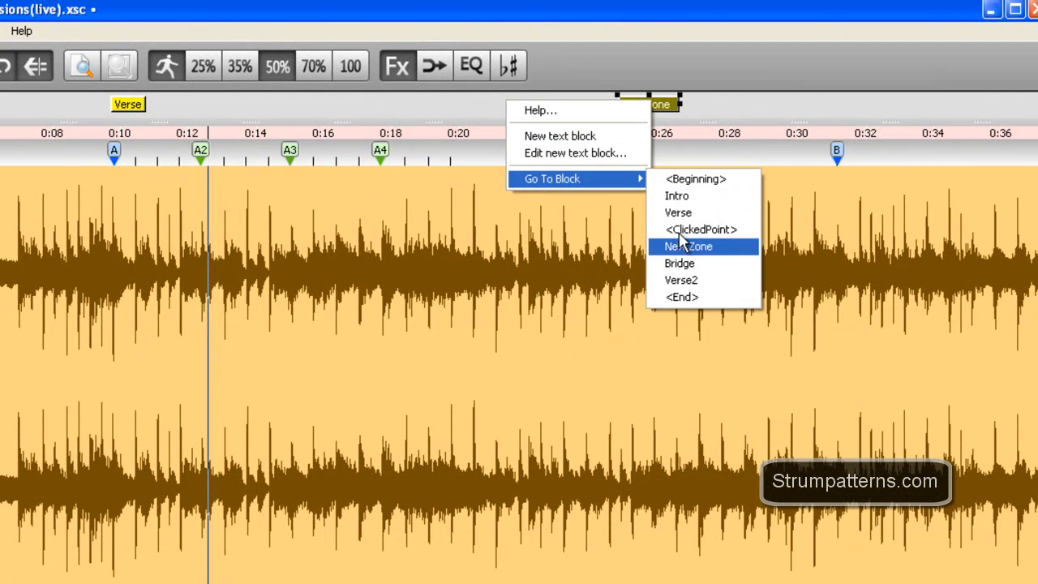
# - Jump the view to the Bridge text block, then to the New Zone block
pyautogui.click(680, 263)
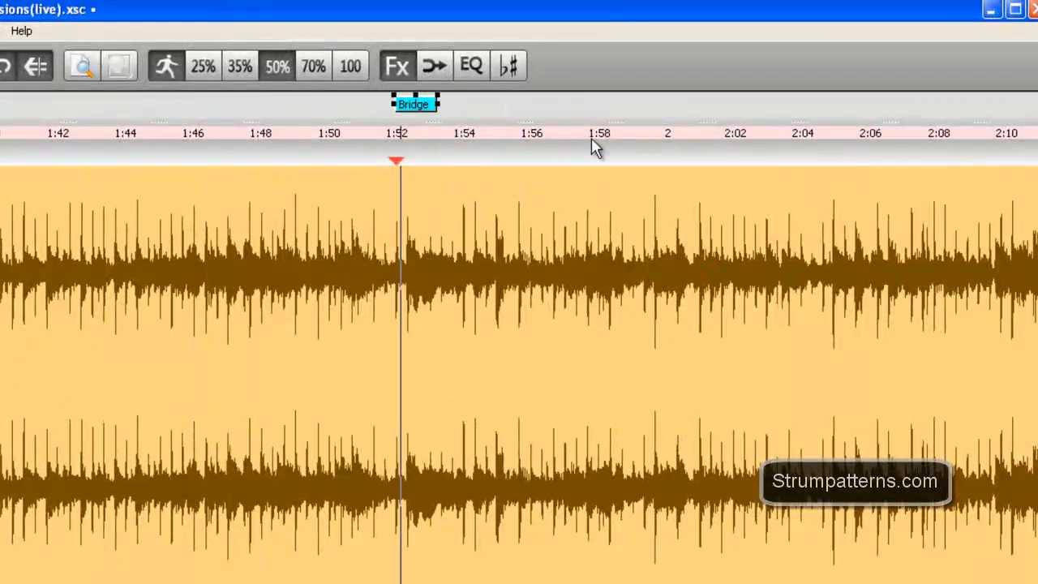
pyautogui.rightClick(598, 146)
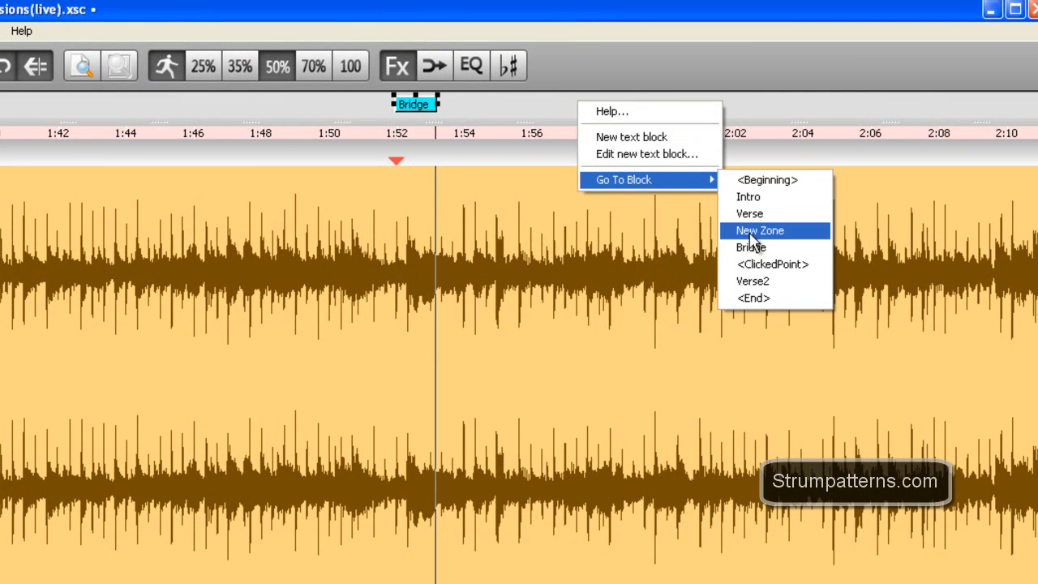
pyautogui.click(753, 281)
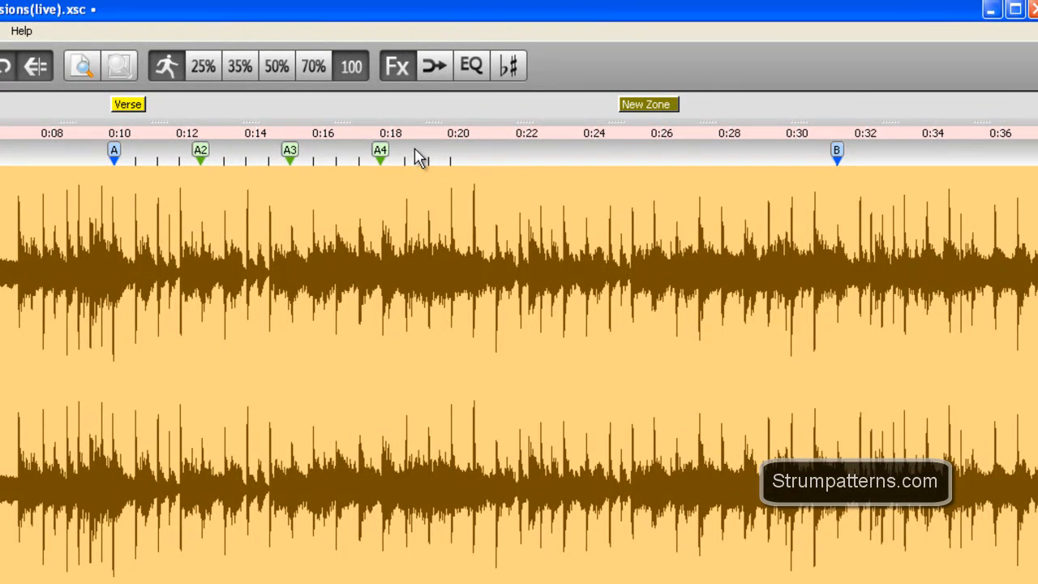
pyautogui.moveTo(405, 161)
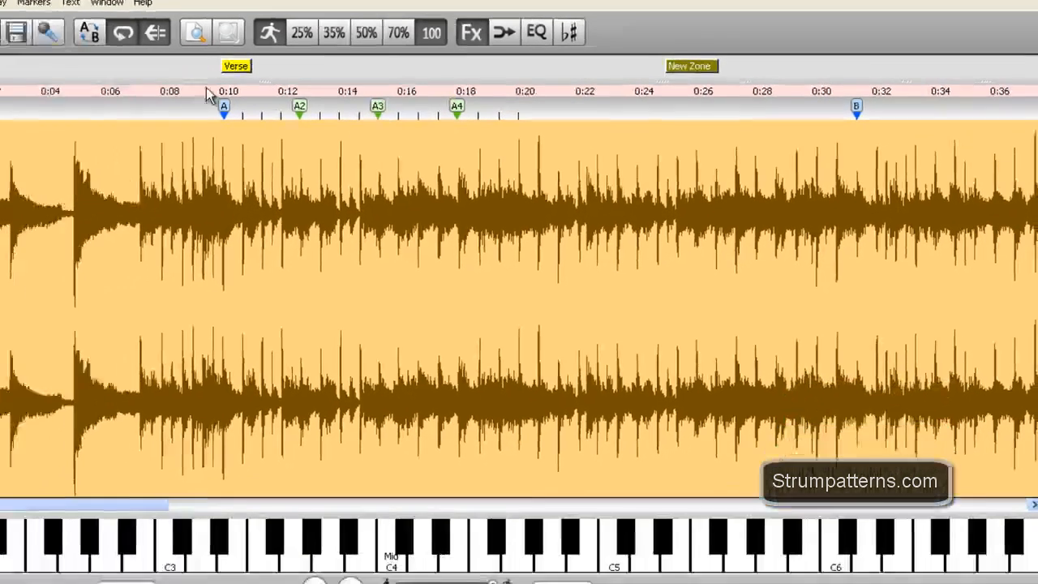
# - Show the recording's accompanying video window via the View menu
pyautogui.click(260, 75)
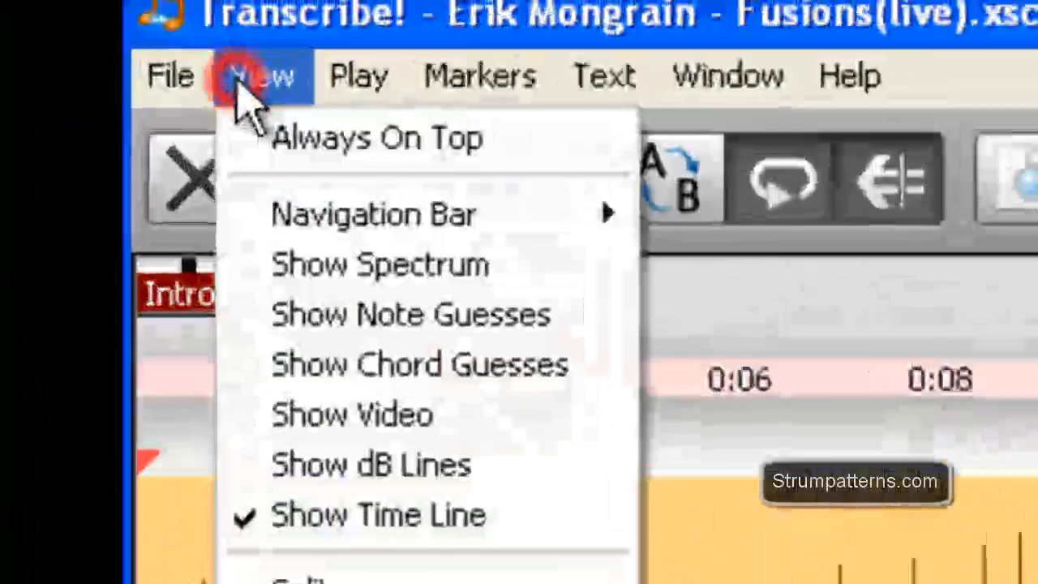
pyautogui.moveTo(360, 428)
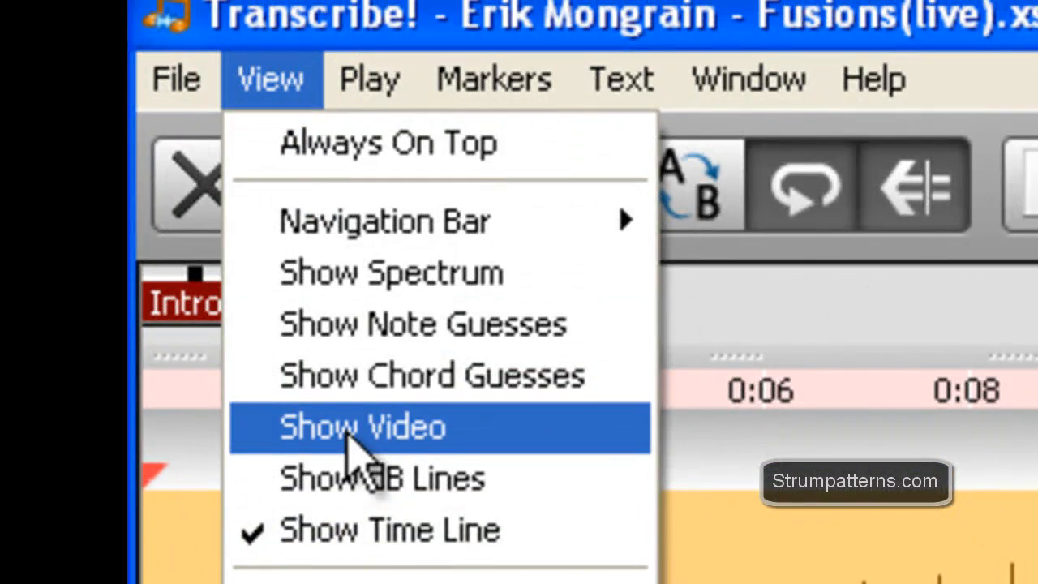
pyautogui.click(362, 428)
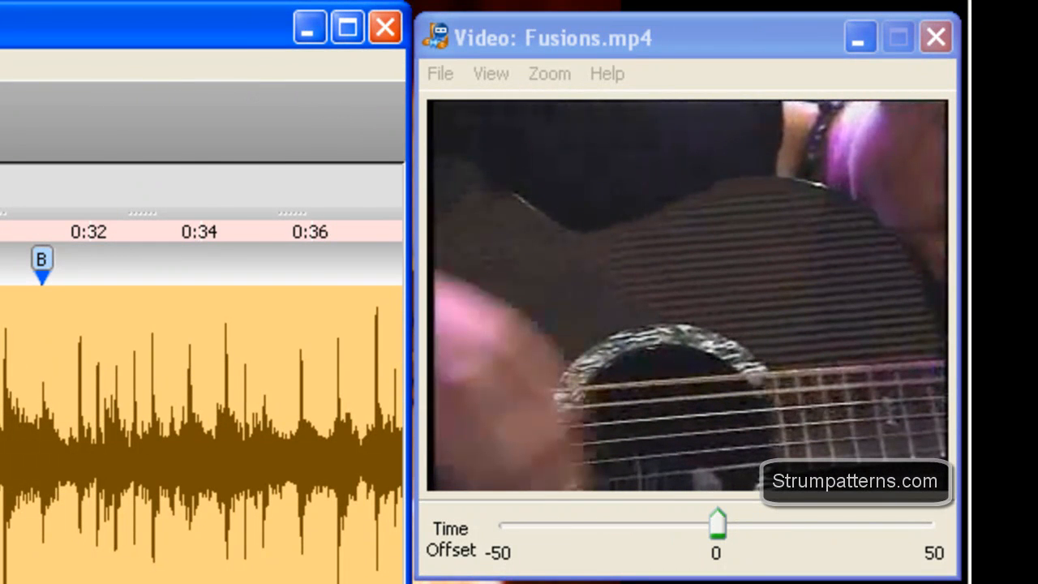
pyautogui.moveTo(665, 49)
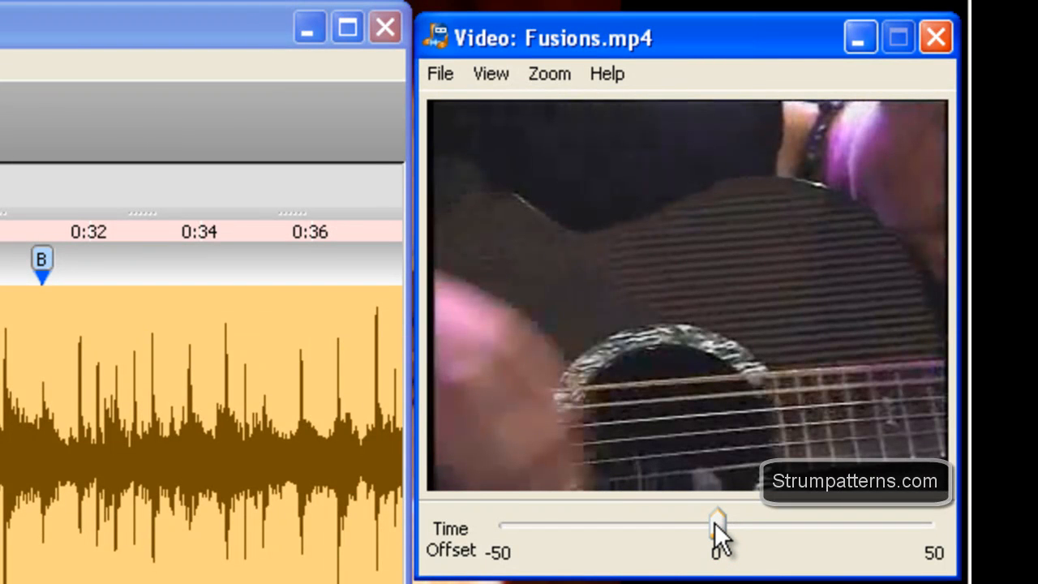
pyautogui.moveTo(721, 534)
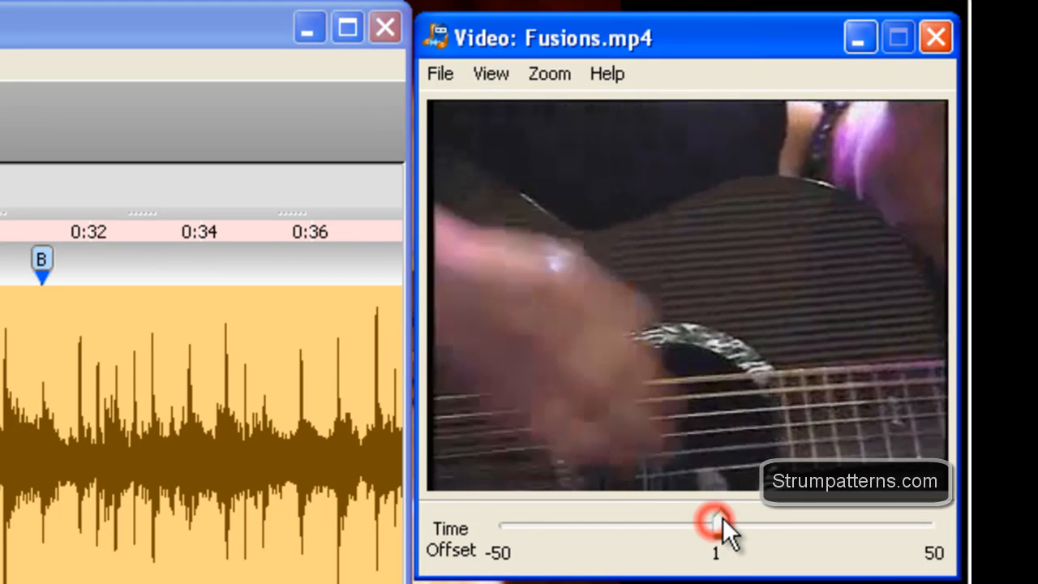
# - Shift the video time offset to 20, 23 and 32, then back through 18 to zero
pyautogui.moveTo(717, 522); pyautogui.dragTo(798, 522)
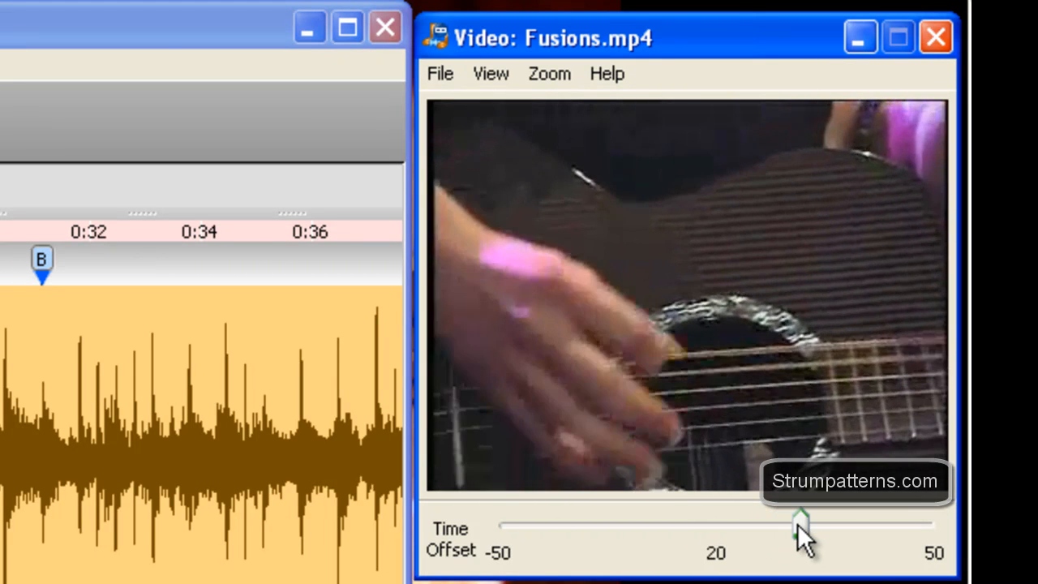
pyautogui.moveTo(798, 521); pyautogui.dragTo(815, 520)
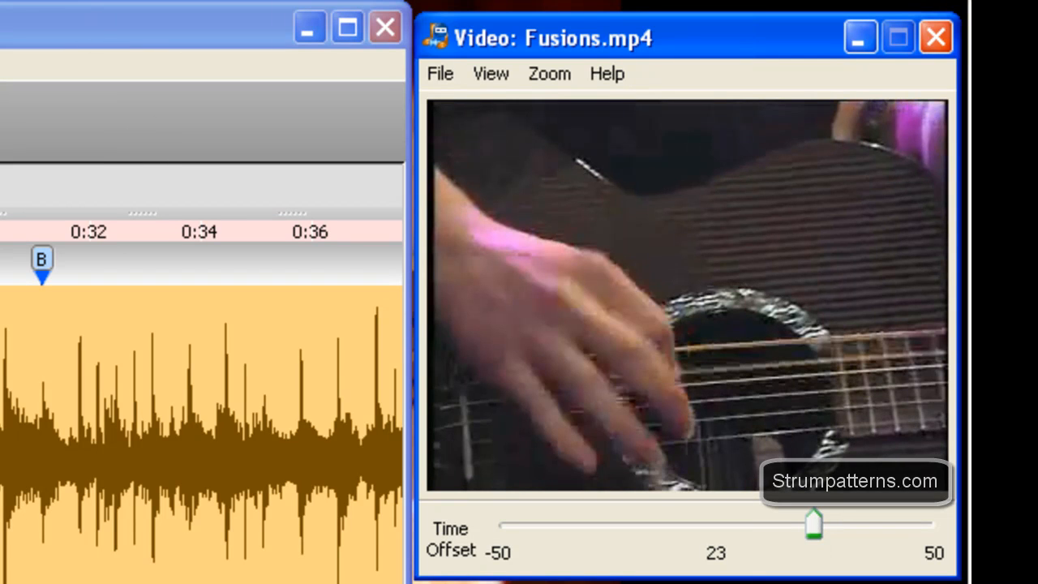
pyautogui.moveTo(876, 571)
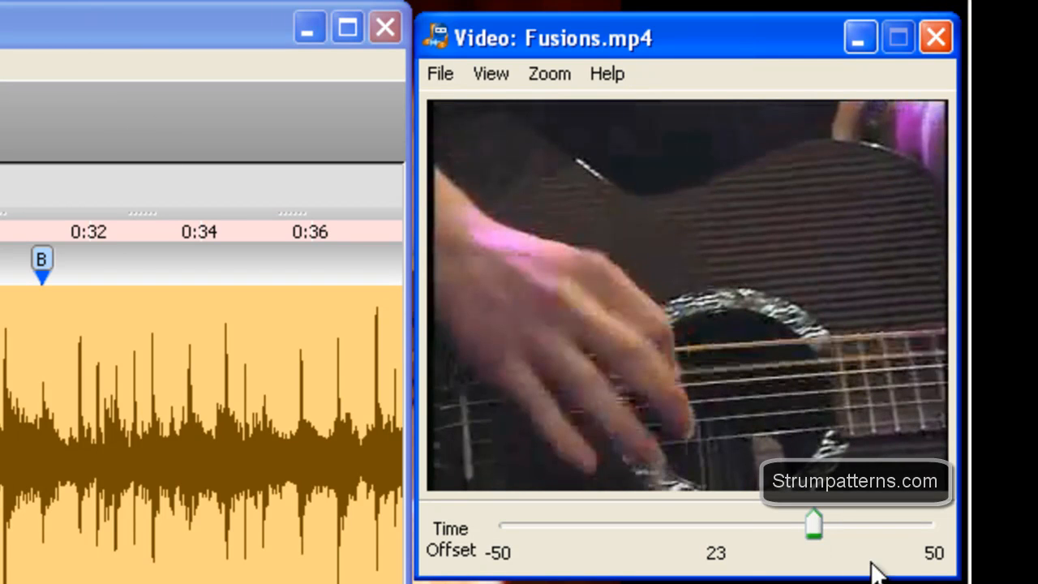
pyautogui.moveTo(814, 523); pyautogui.dragTo(851, 523)
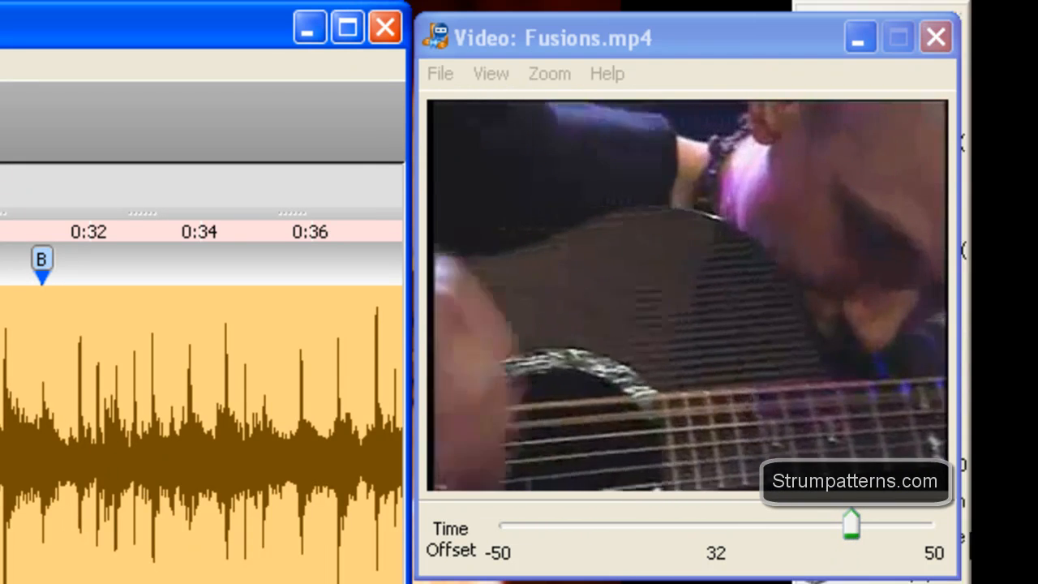
pyautogui.moveTo(851, 523); pyautogui.dragTo(792, 522)
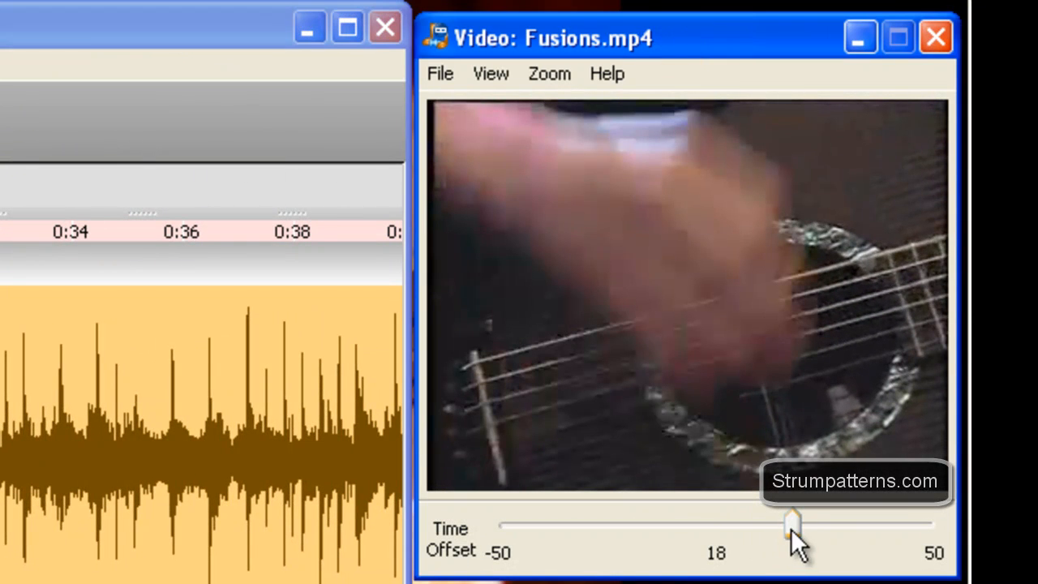
pyautogui.moveTo(793, 522); pyautogui.dragTo(721, 523)
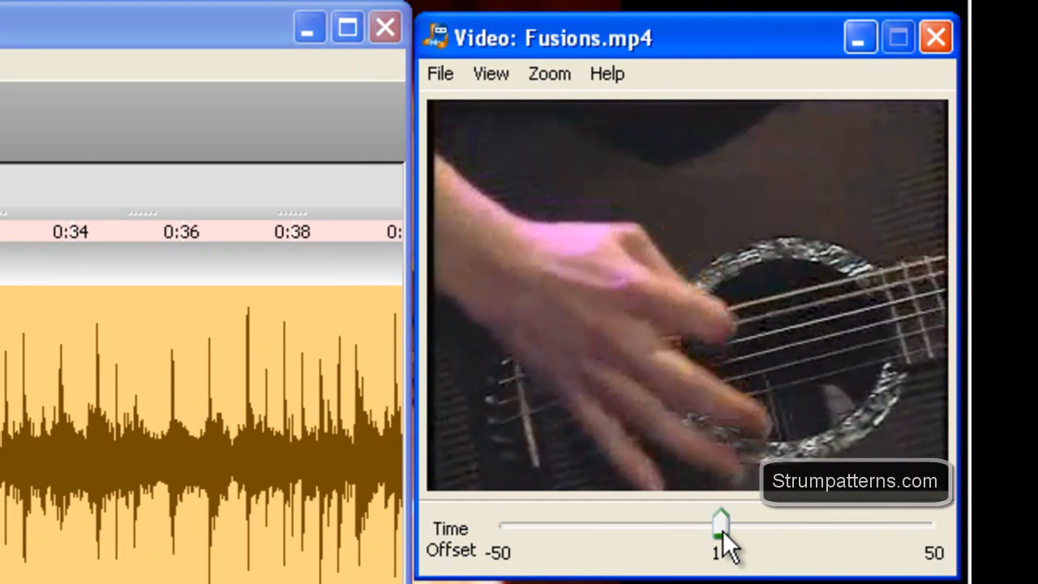
pyautogui.moveTo(720, 519); pyautogui.dragTo(717, 520)
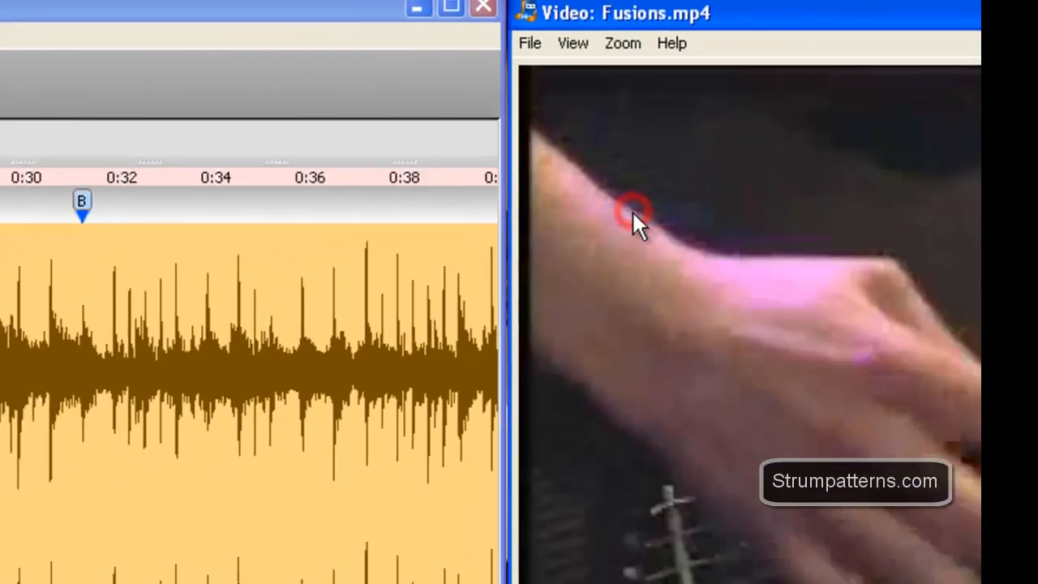
# - Shrink the video window so more of the waveform stays visible beside it
pyautogui.click(747, 40)
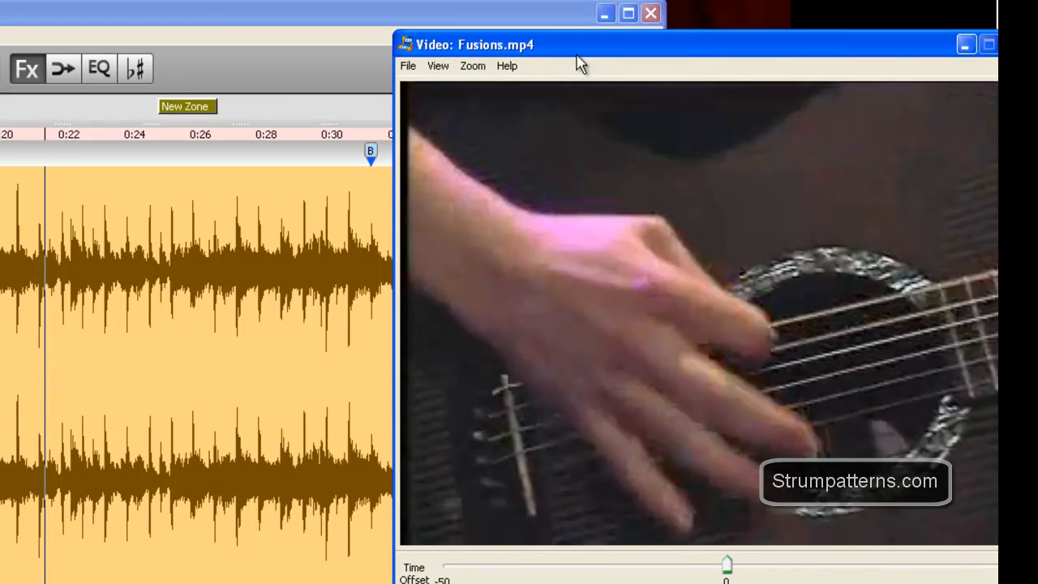
pyautogui.moveTo(581, 63); pyautogui.dragTo(548, 63)
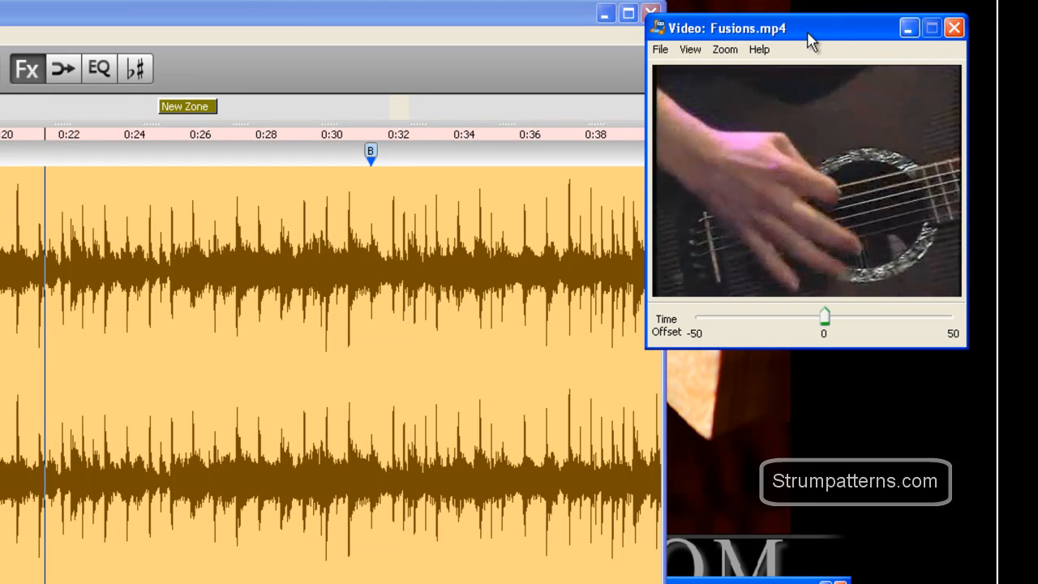
pyautogui.moveTo(821, 39)
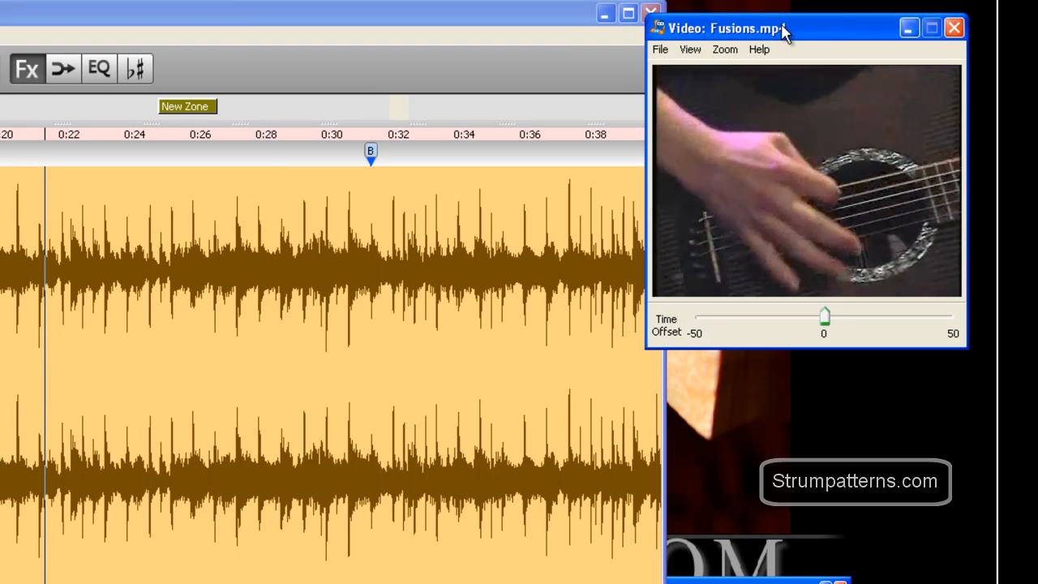
pyautogui.moveTo(785, 34)
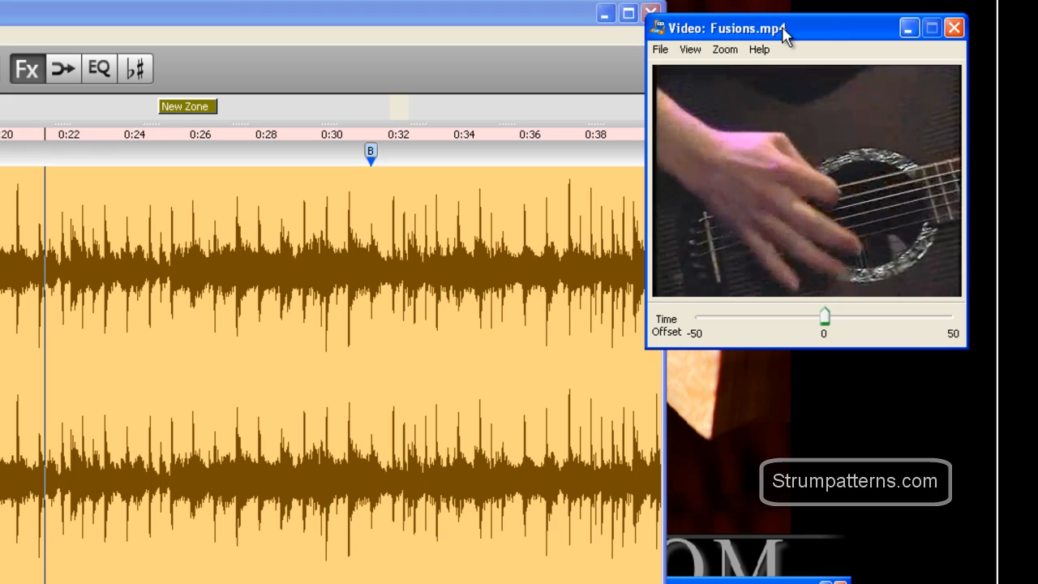
pyautogui.moveTo(808, 39)
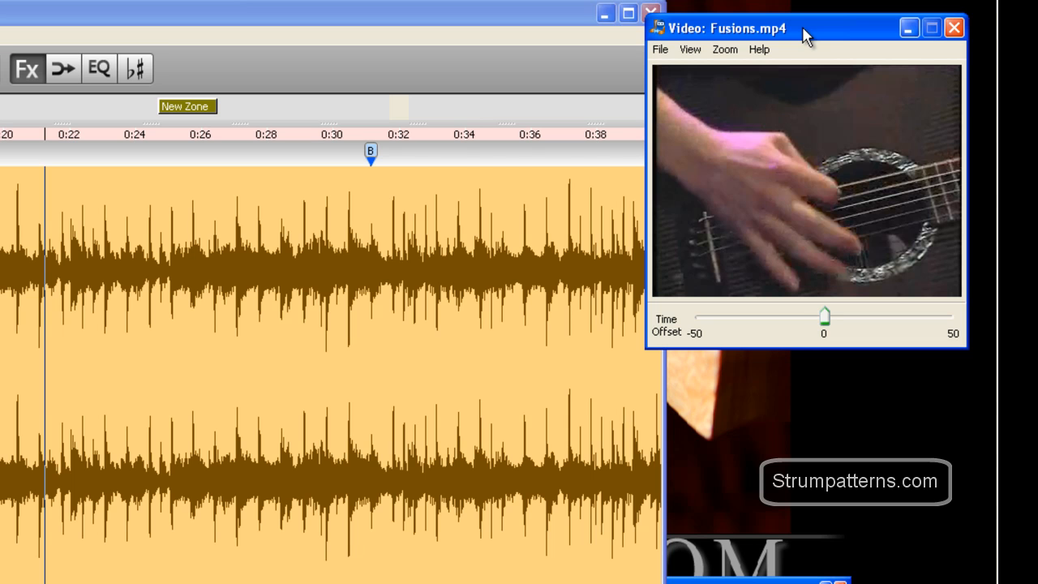
pyautogui.moveTo(799, 39)
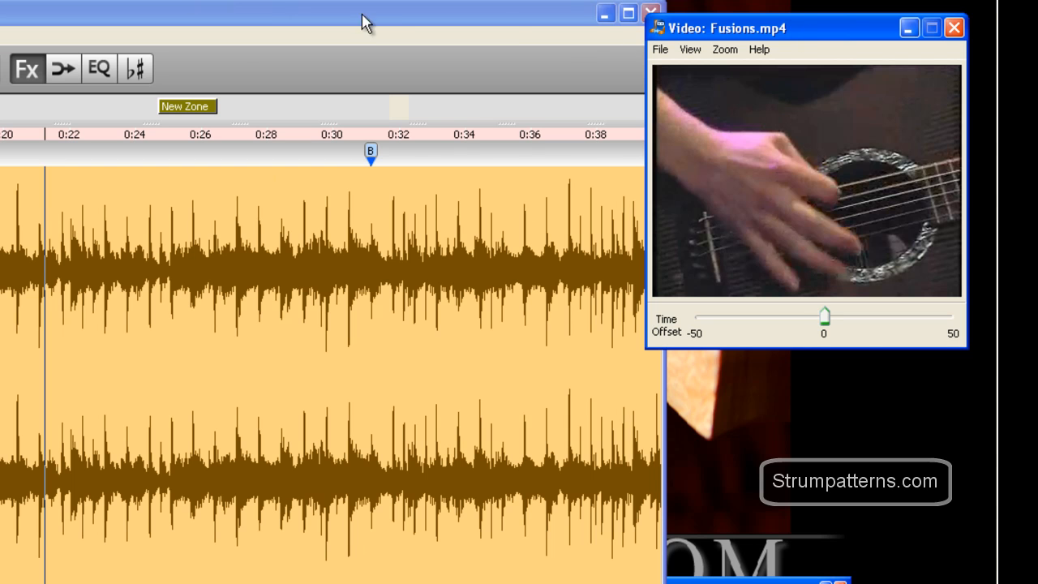
pyautogui.moveTo(825, 160)
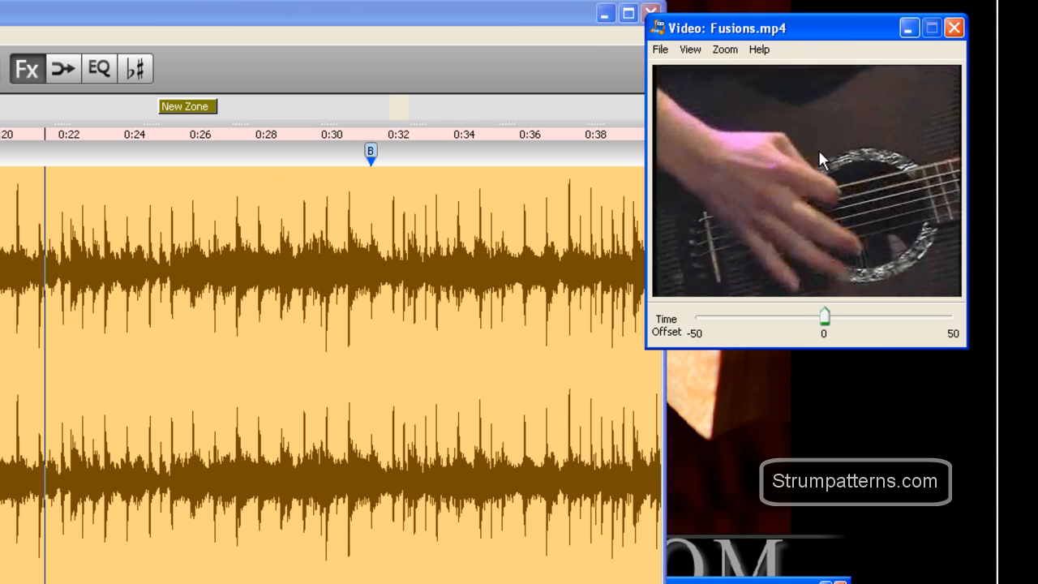
pyautogui.moveTo(875, 224)
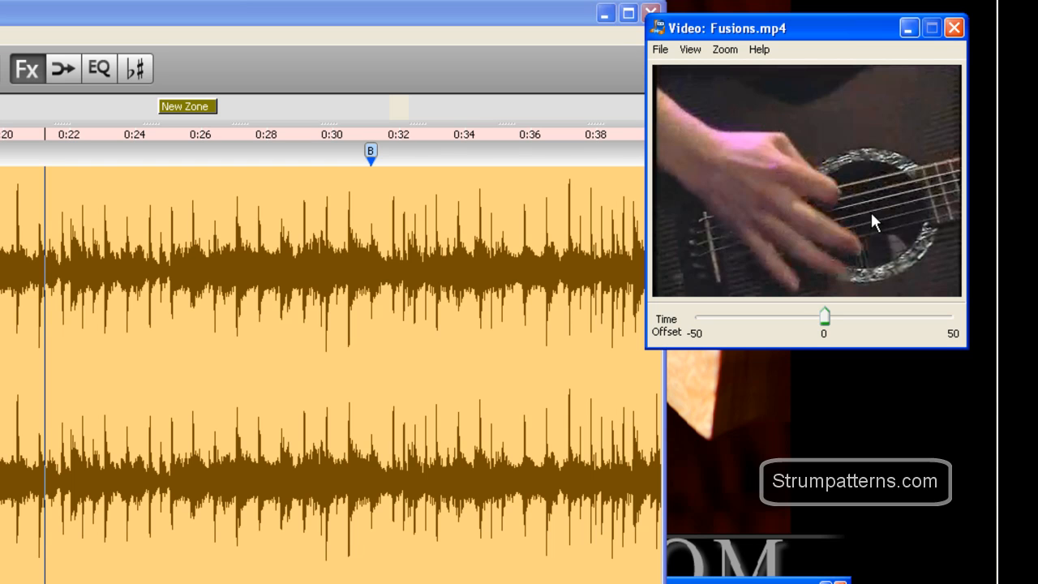
pyautogui.moveTo(889, 209)
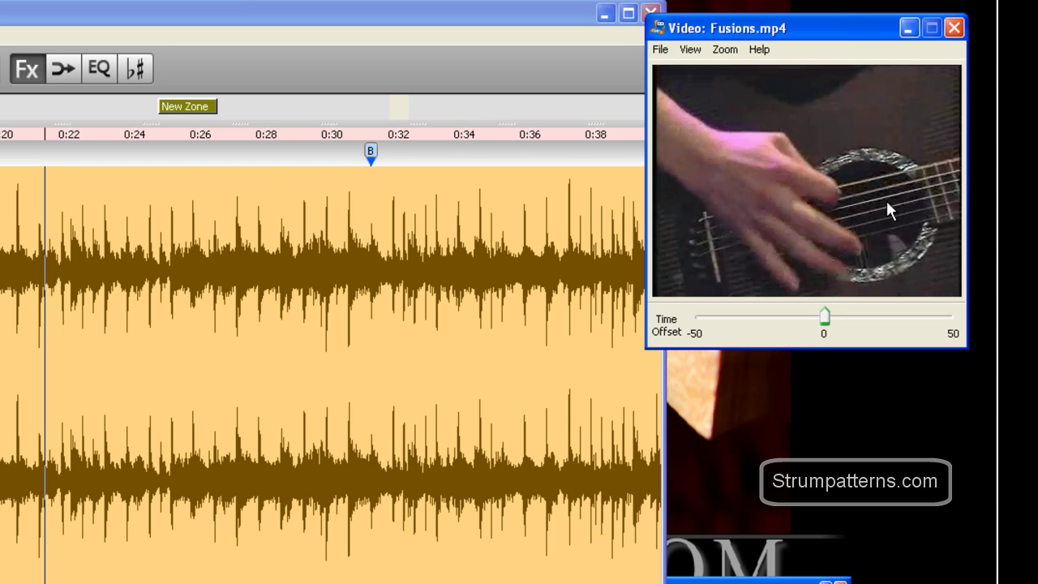
pyautogui.moveTo(879, 234)
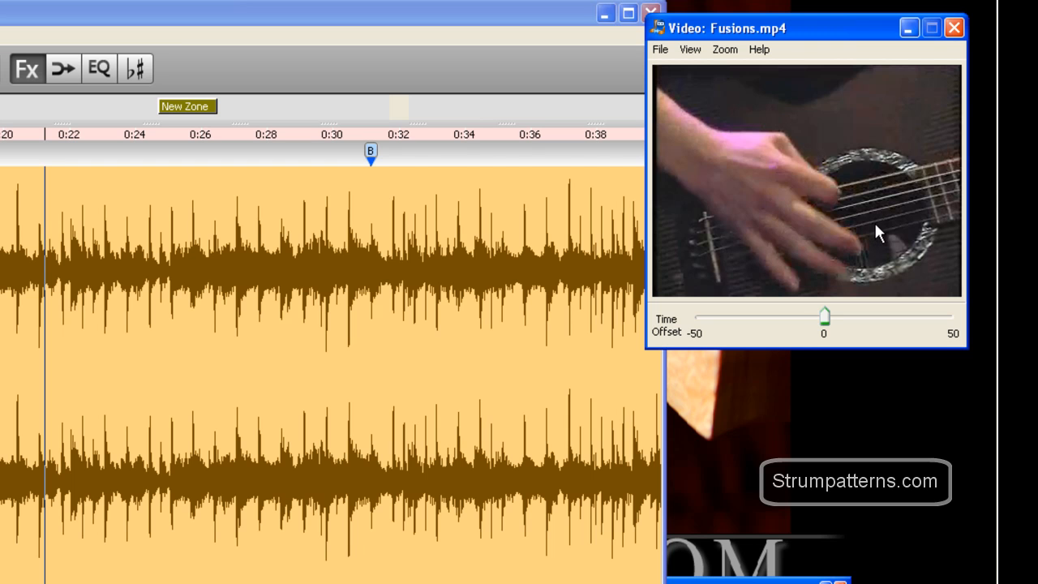
pyautogui.moveTo(868, 198)
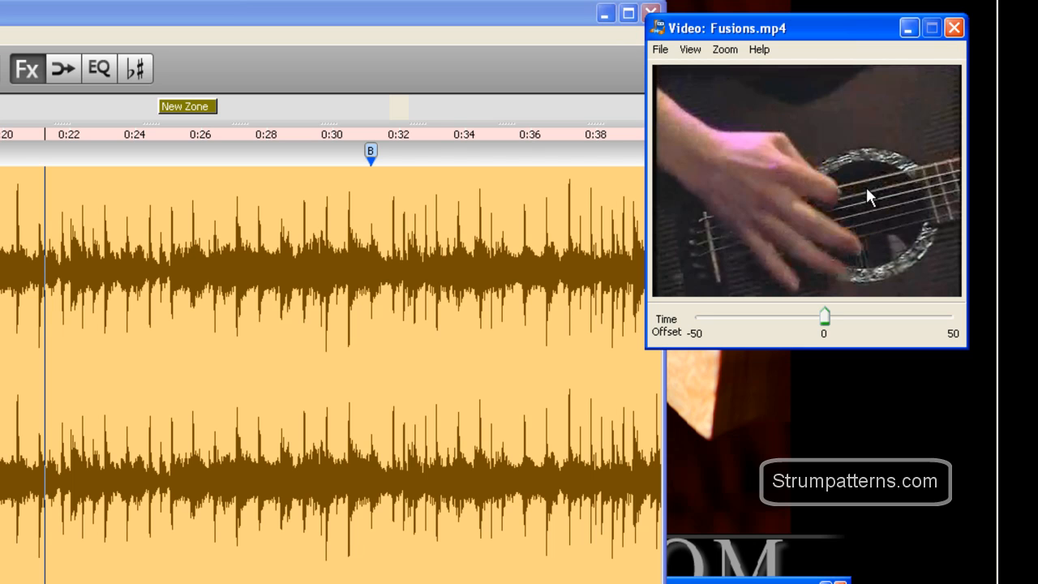
pyautogui.moveTo(451, 21)
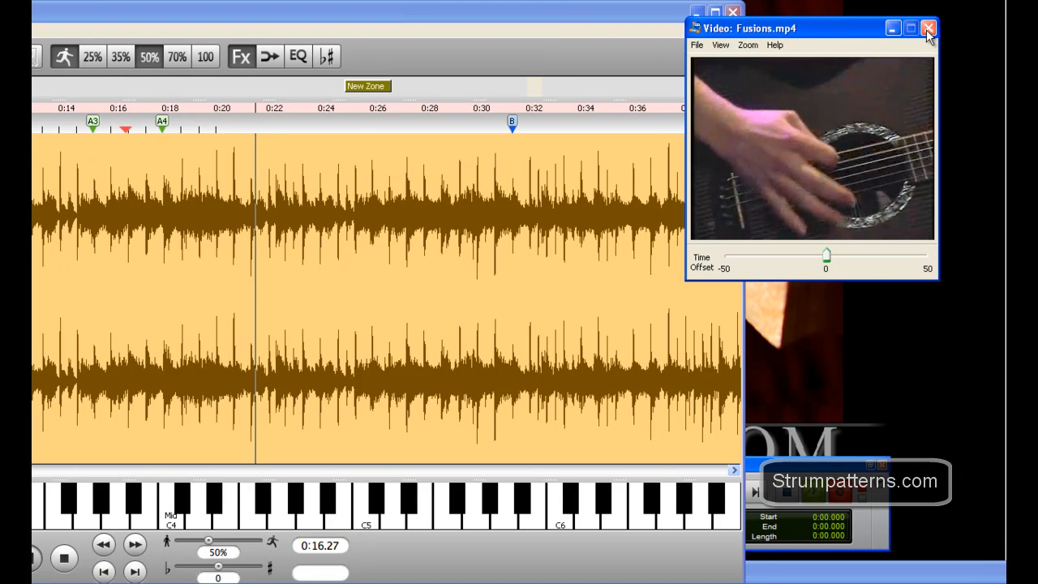
# - Close the Fusions.mp4 video window
pyautogui.click(928, 30)
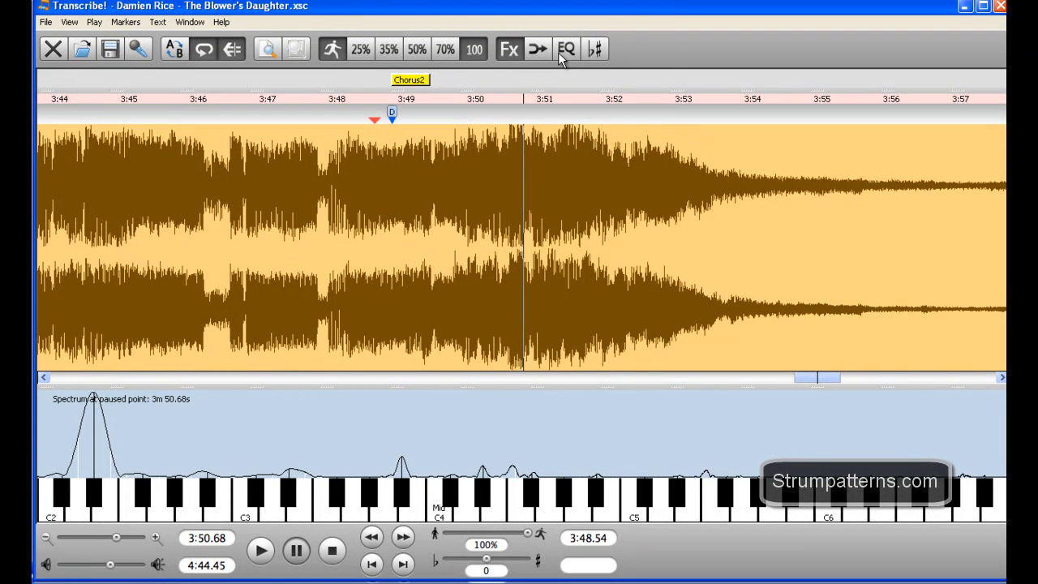
pyautogui.moveTo(510, 48)
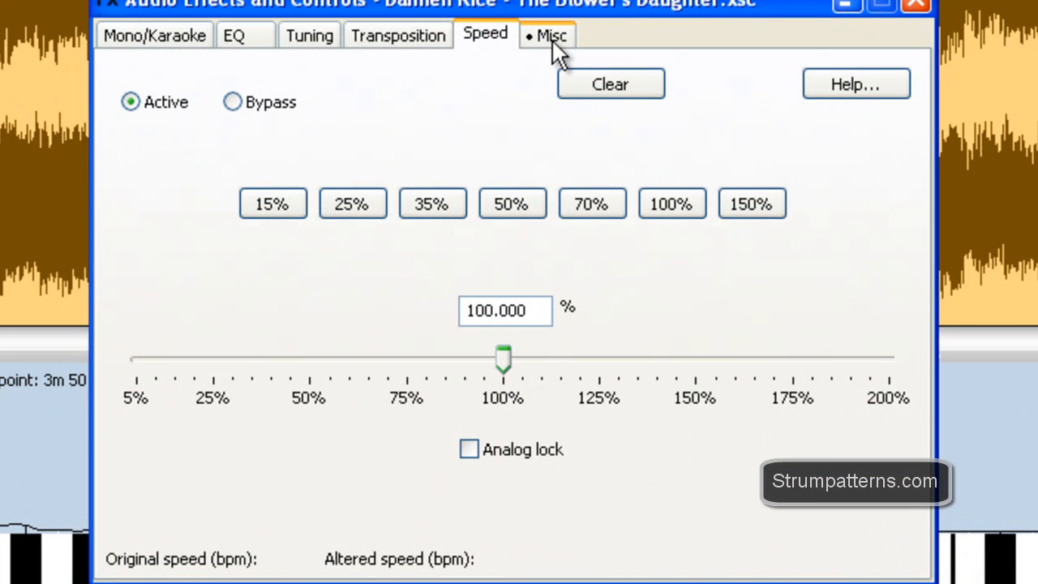
# - Recall the stored 'Loathe You?' loop from the Misc tab and close the effects window
pyautogui.click(548, 35)
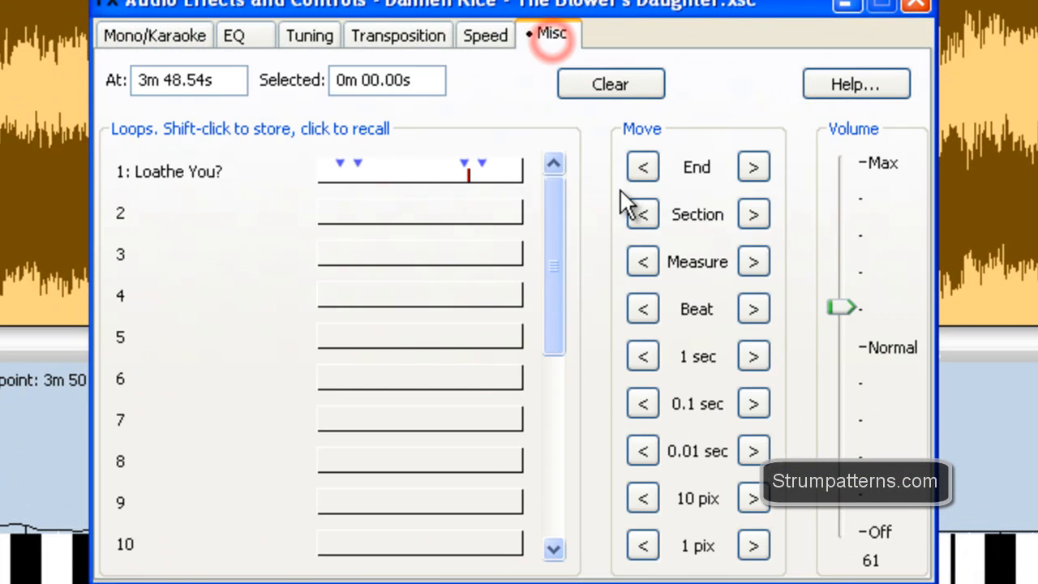
pyautogui.moveTo(203, 182)
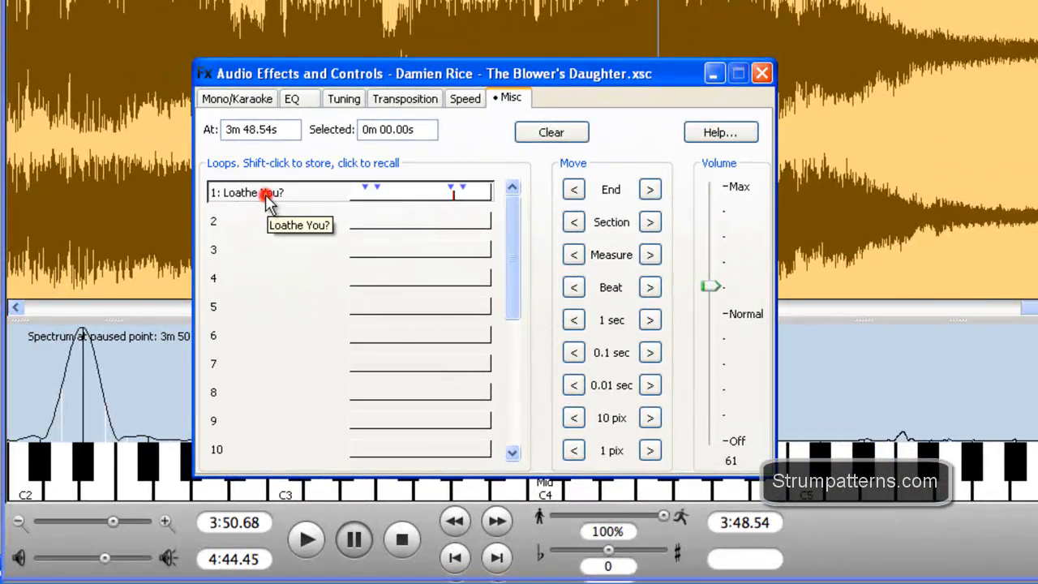
pyautogui.click(251, 191)
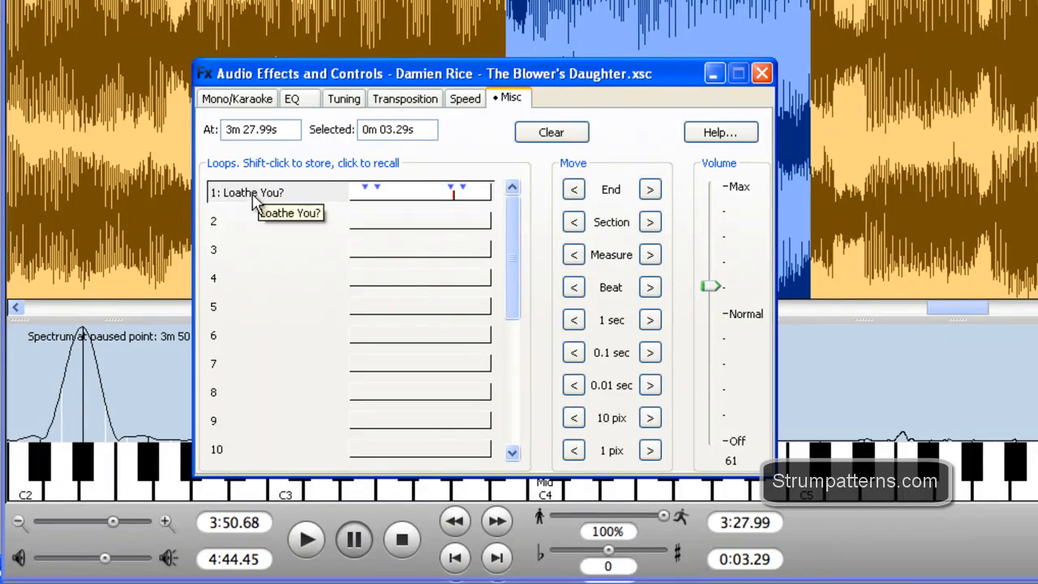
pyautogui.click(761, 73)
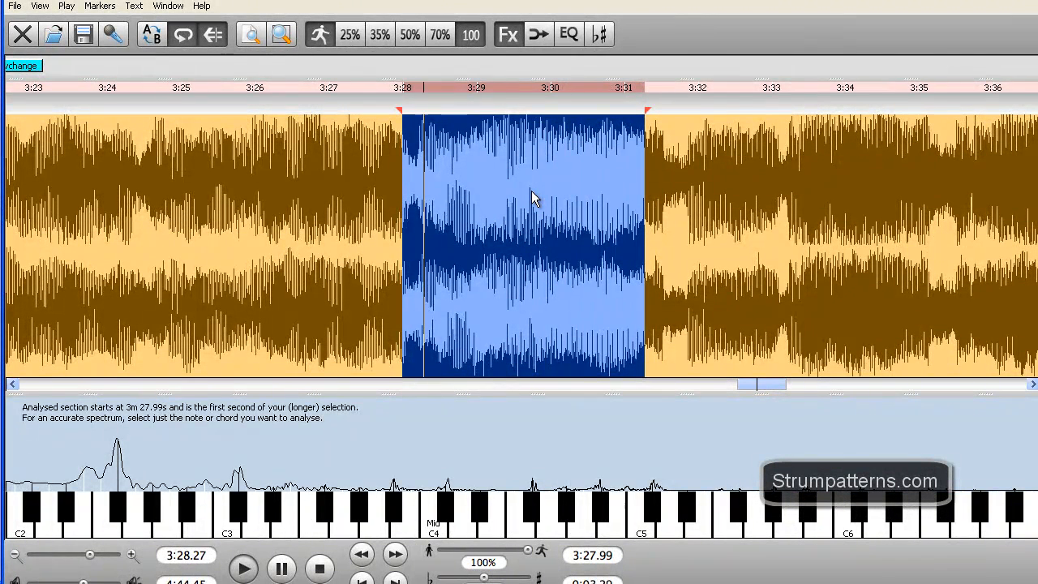
# - Set the playback point inside the Loathe You? loop in the waveform
pyautogui.click(451, 195)
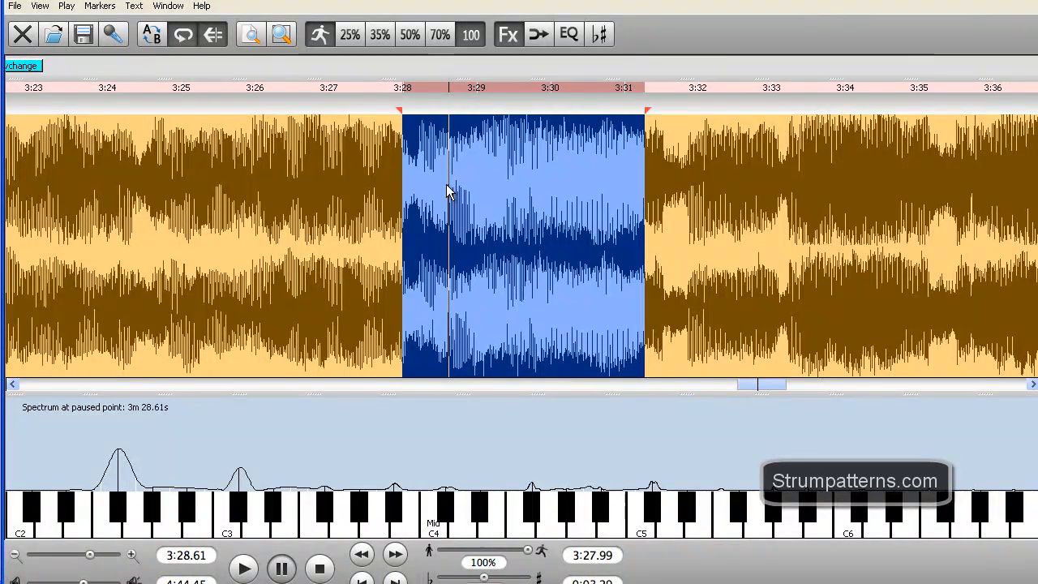
pyautogui.moveTo(528, 197)
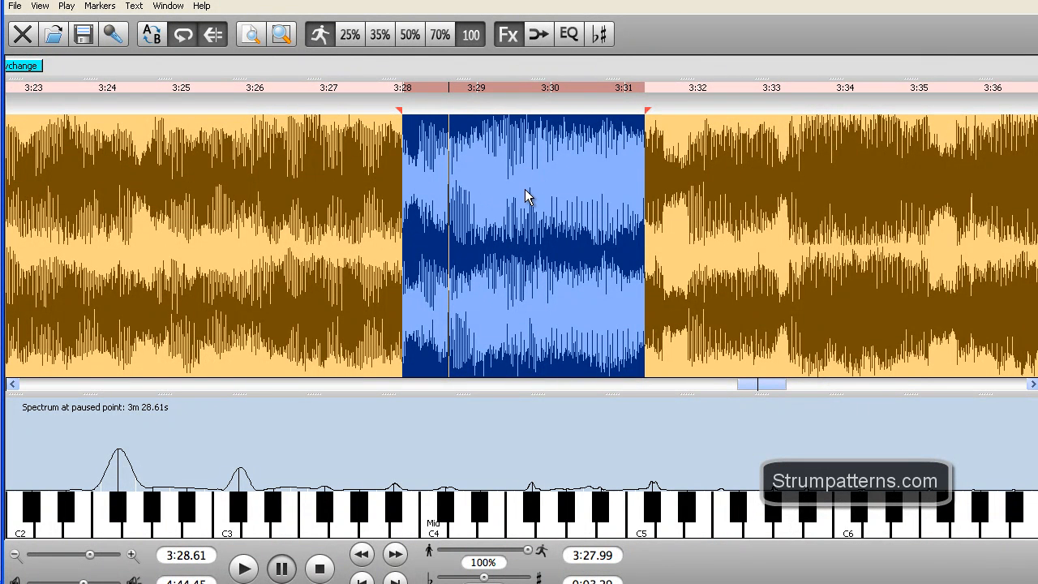
pyautogui.moveTo(536, 191)
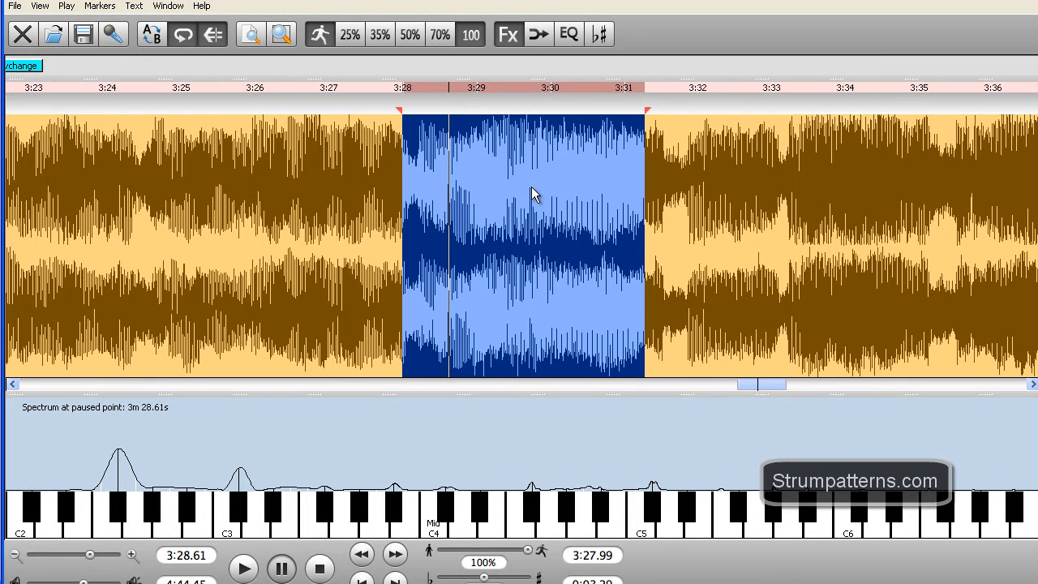
pyautogui.moveTo(511, 178)
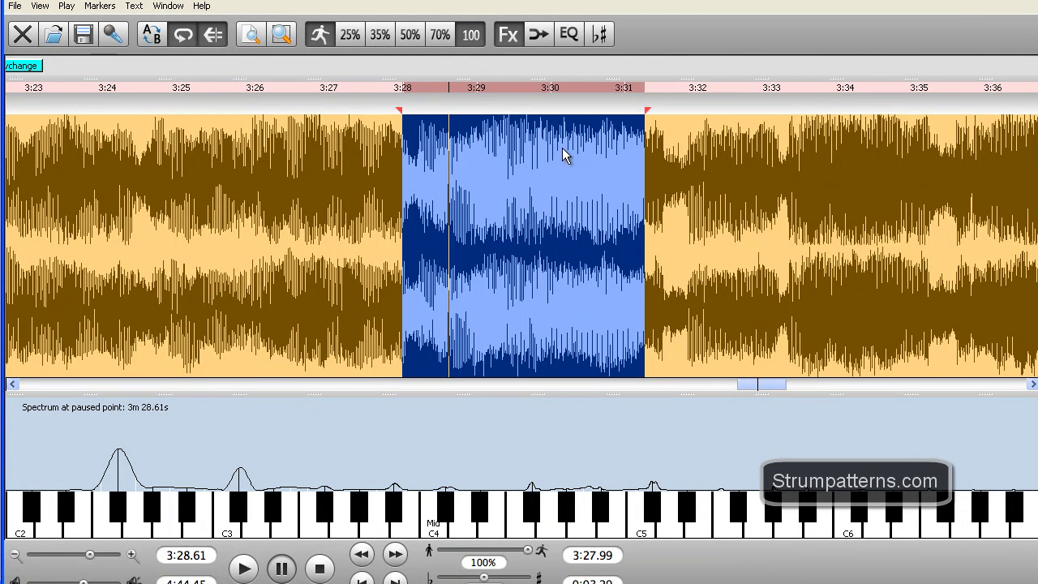
pyautogui.moveTo(558, 123)
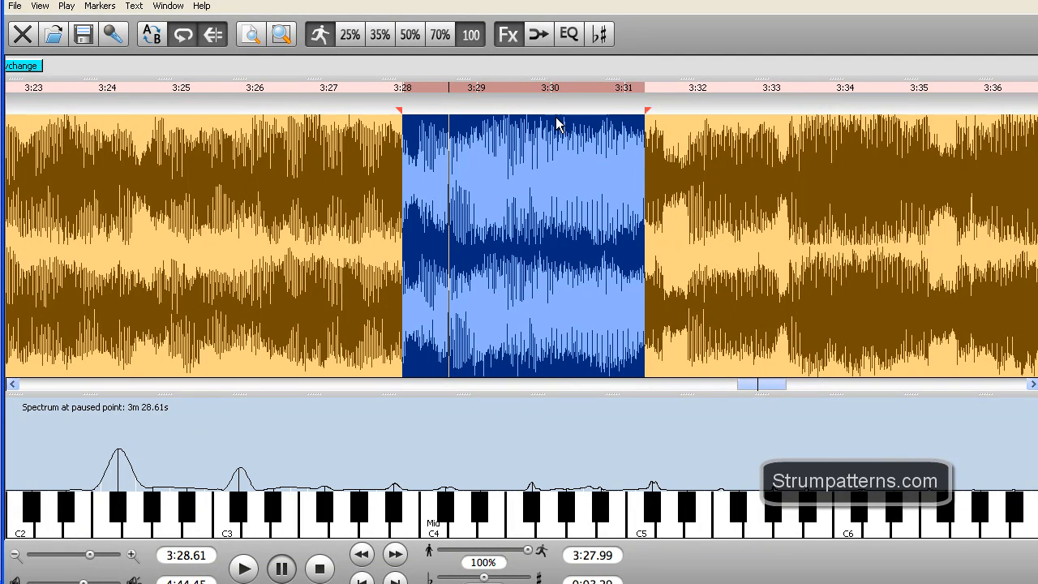
pyautogui.moveTo(632, 210)
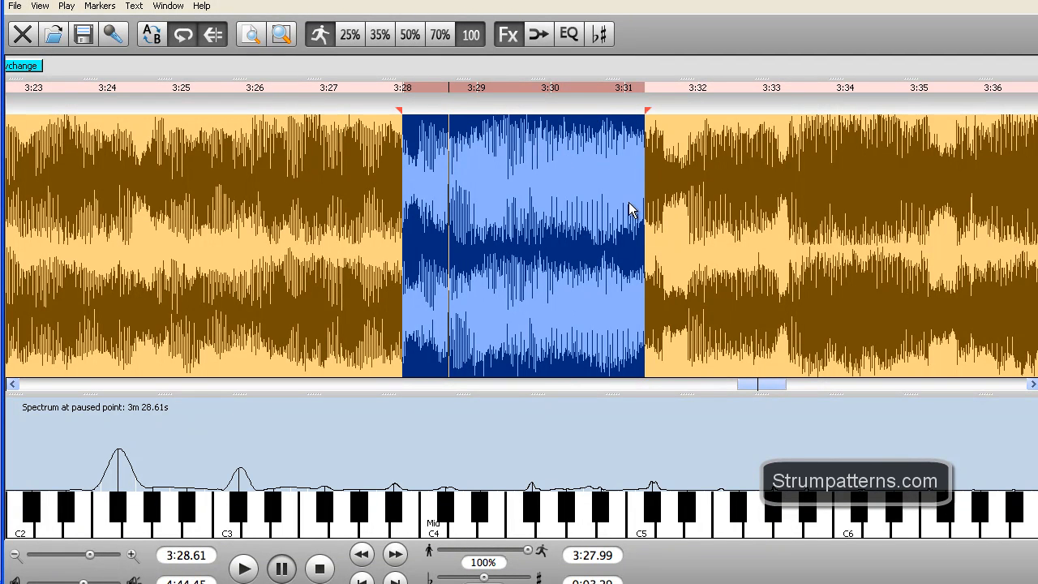
pyautogui.moveTo(136, 311)
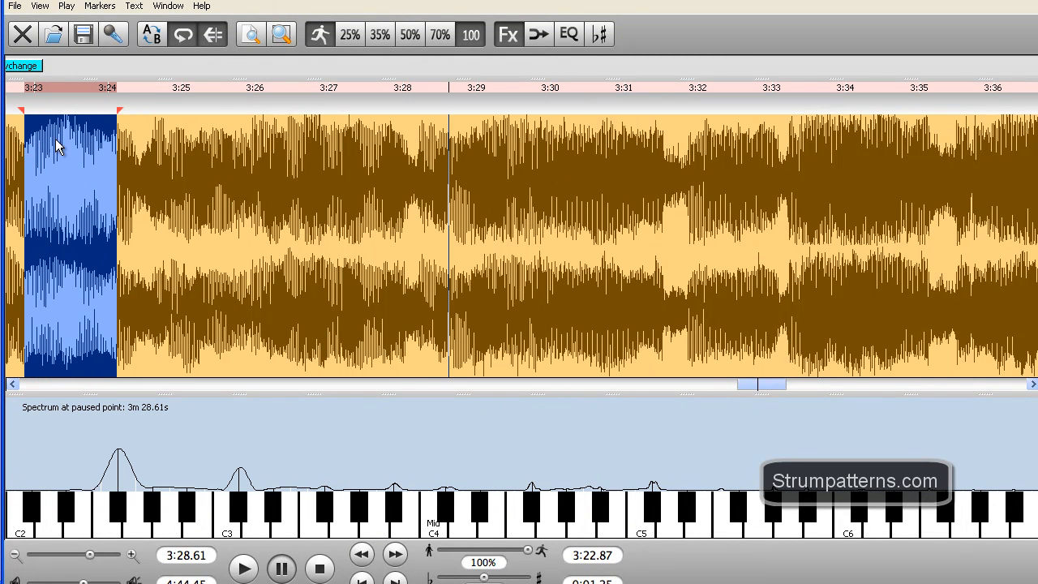
pyautogui.moveTo(610, 34)
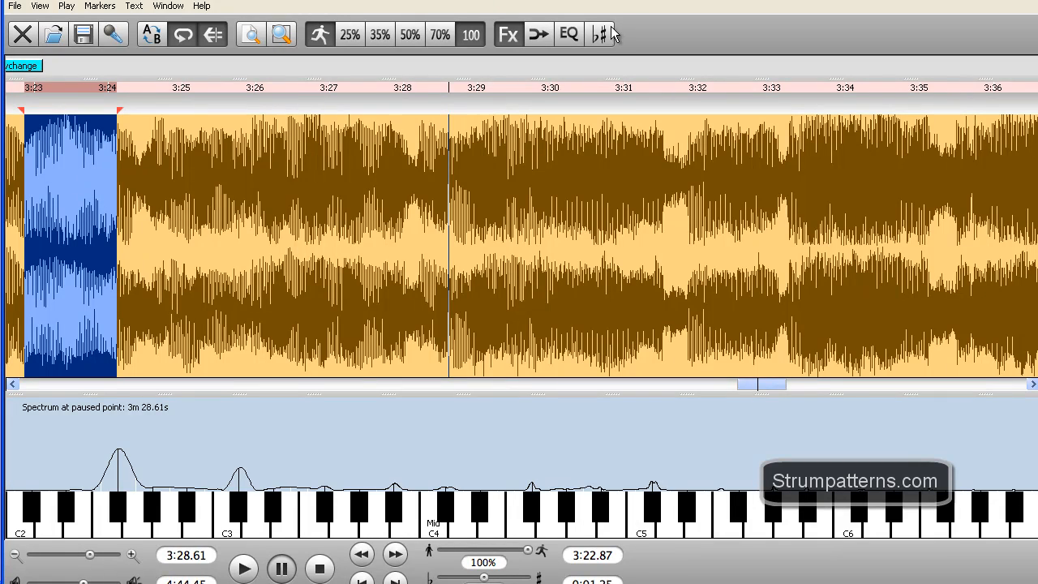
# - Store the current selection in loop slot 2 and name it 'random loop'
pyautogui.click(508, 32)
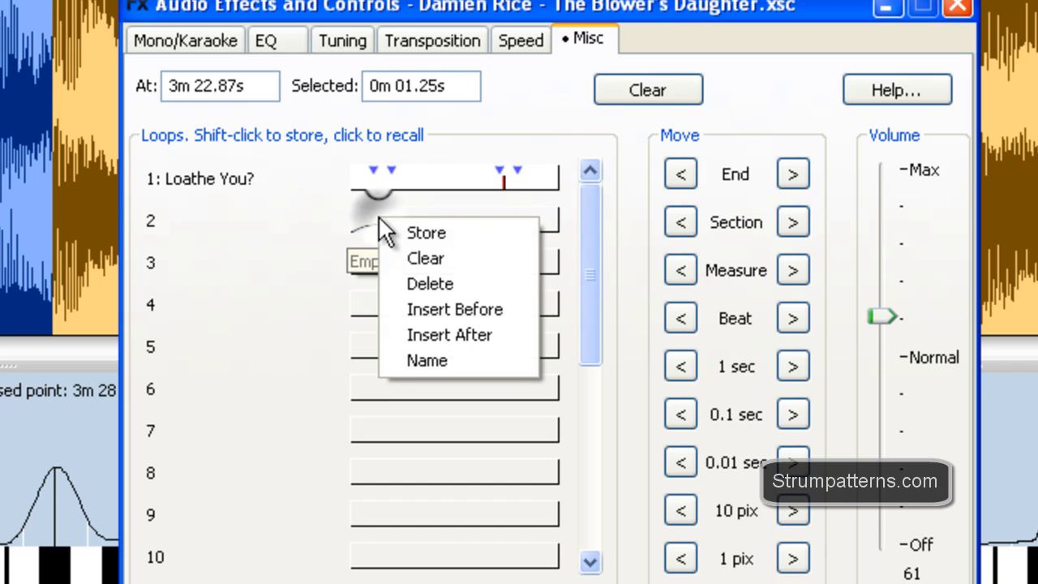
pyautogui.click(426, 234)
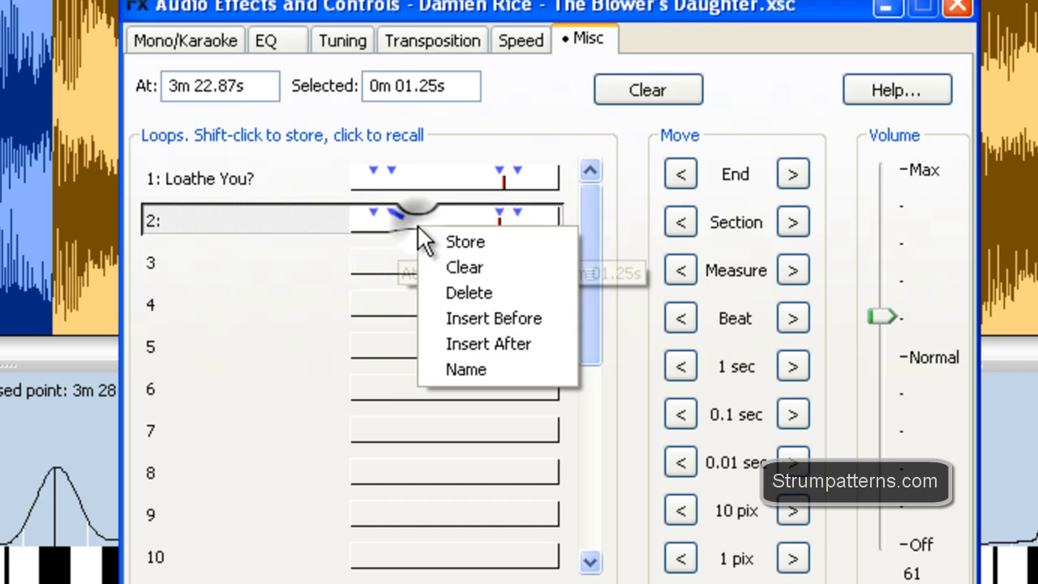
pyautogui.click(467, 370)
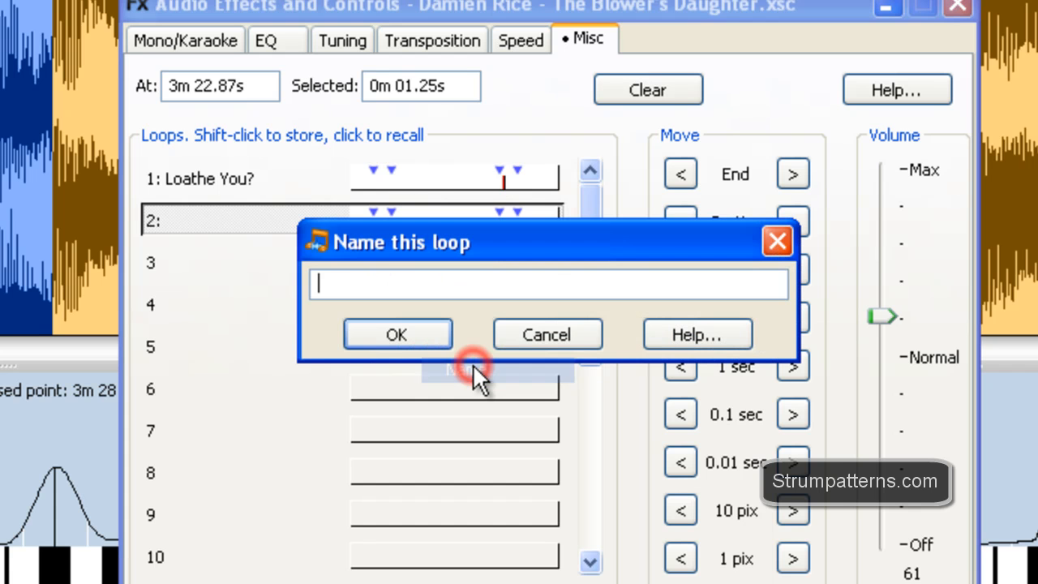
pyautogui.write('random')
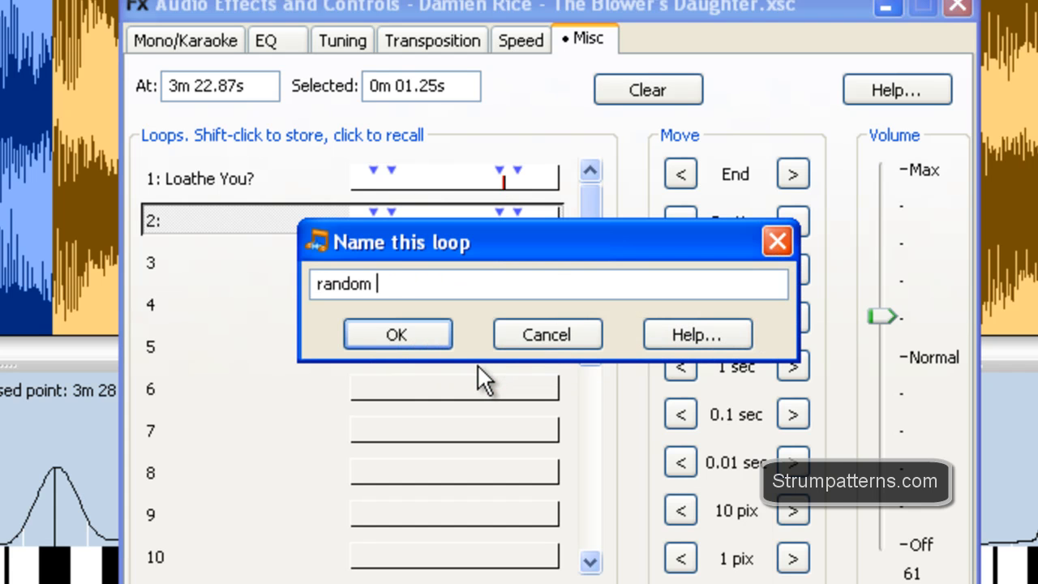
pyautogui.click(396, 334)
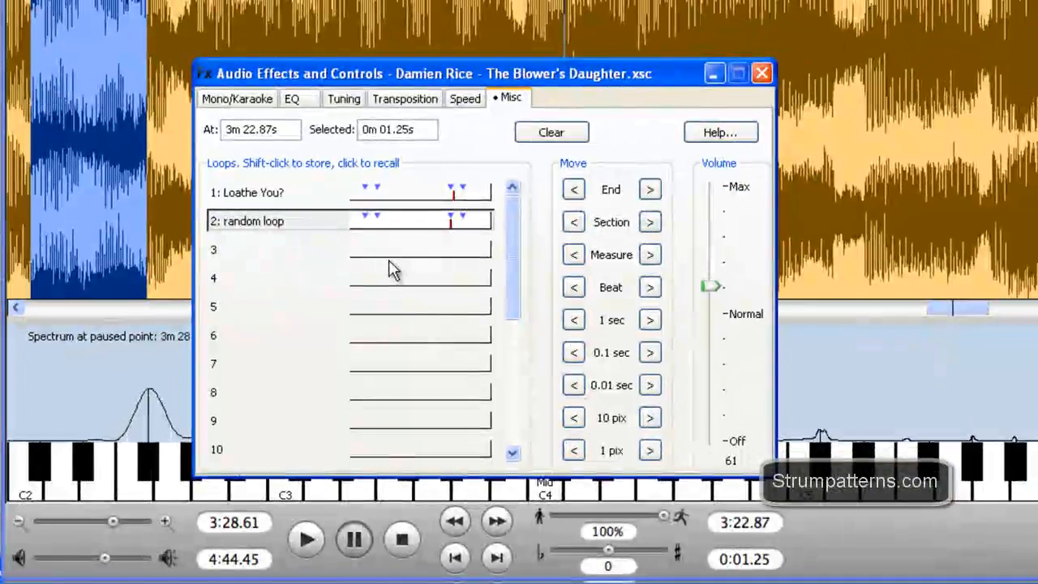
# - Recall the Loathe You? loop, then the new random loop from the list
pyautogui.click(276, 191)
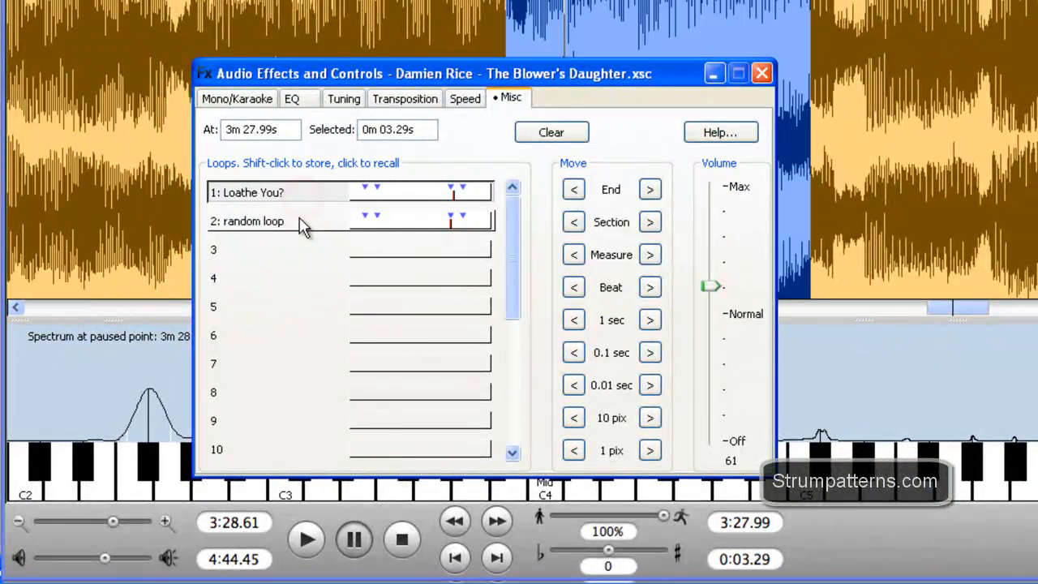
pyautogui.click(247, 221)
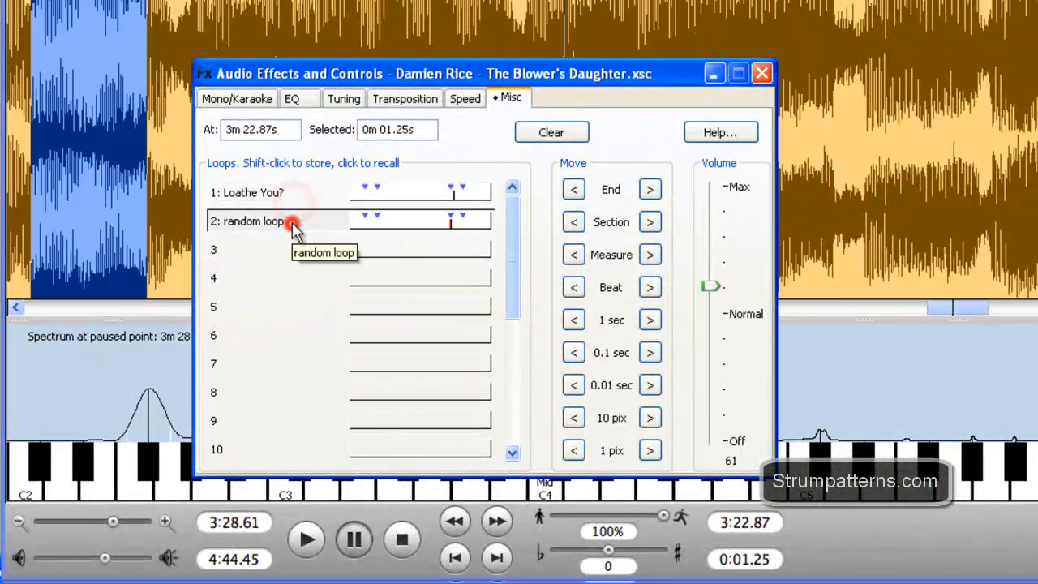
pyautogui.moveTo(340, 198)
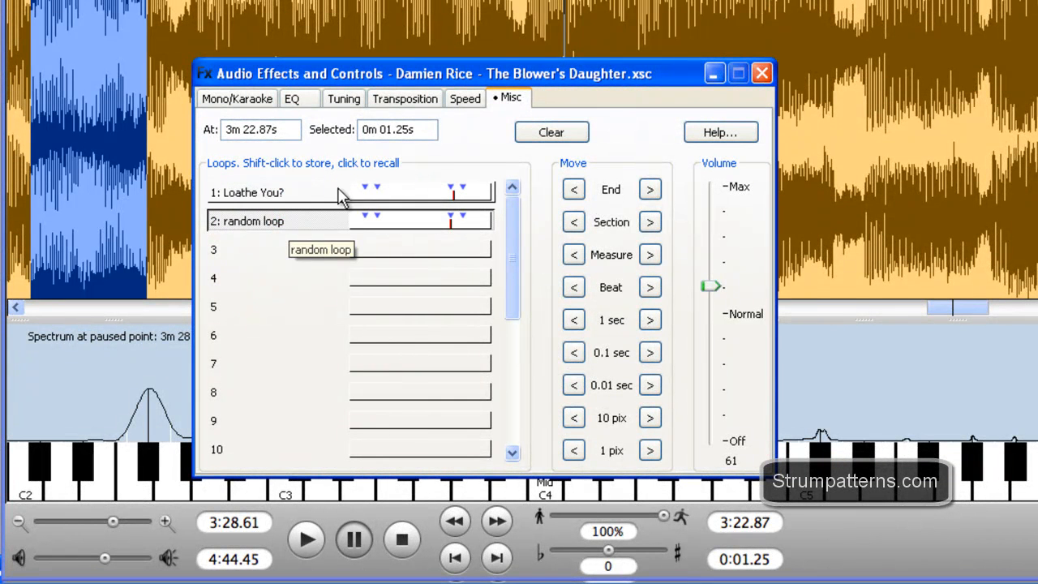
pyautogui.moveTo(430, 89)
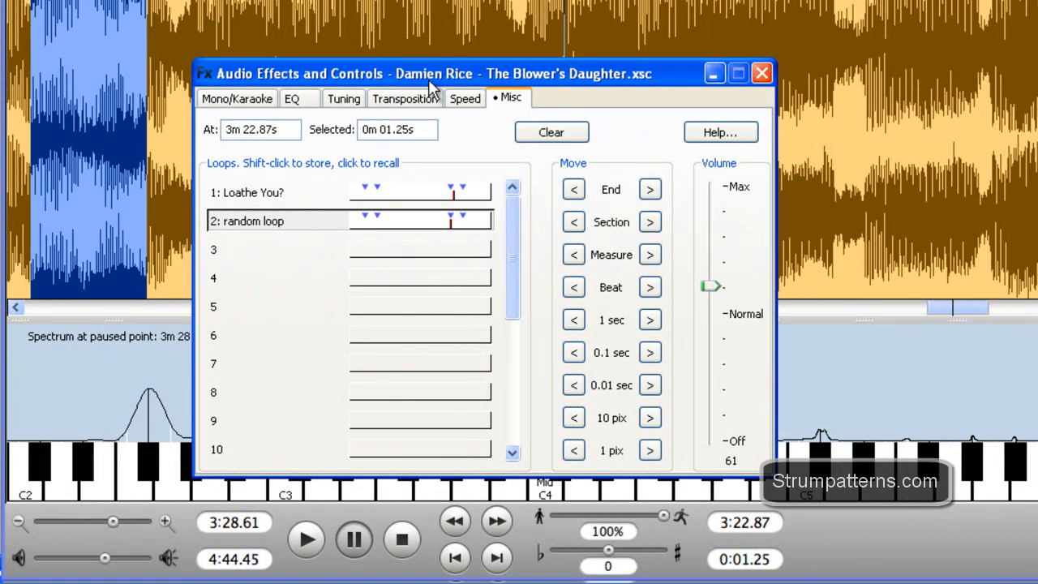
pyautogui.moveTo(337, 91)
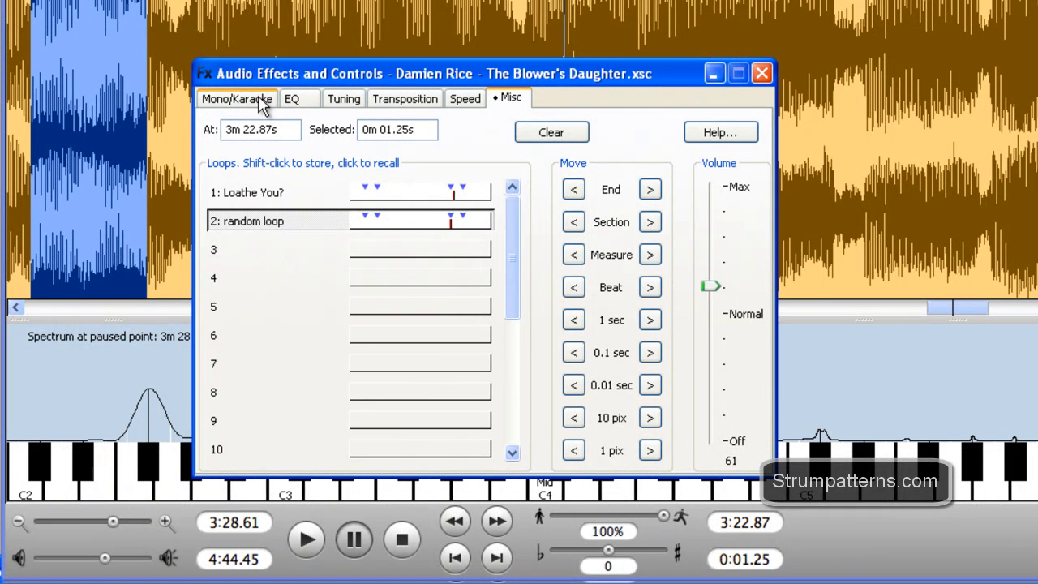
pyautogui.moveTo(405, 99)
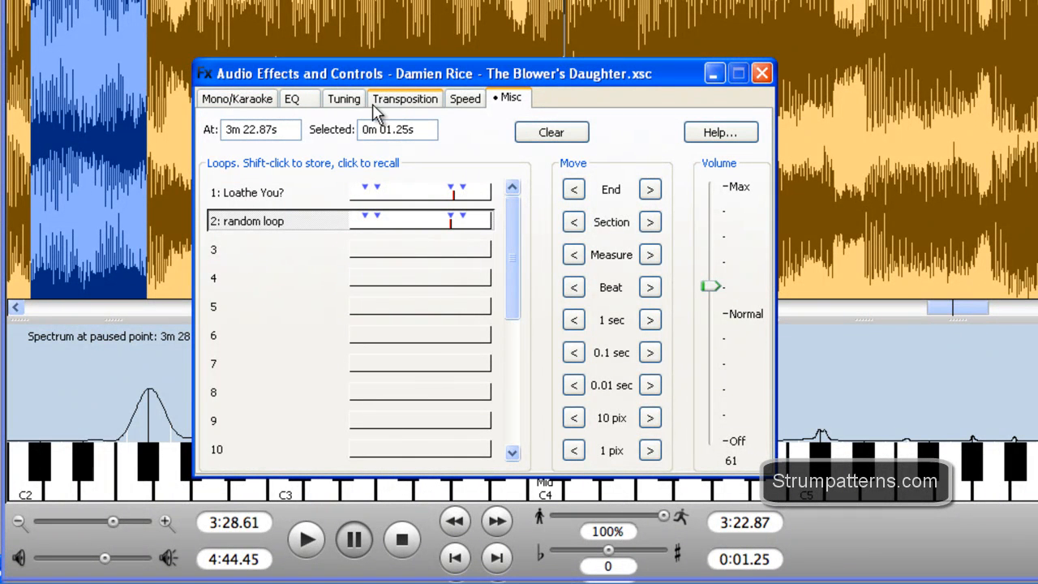
pyautogui.moveTo(357, 246)
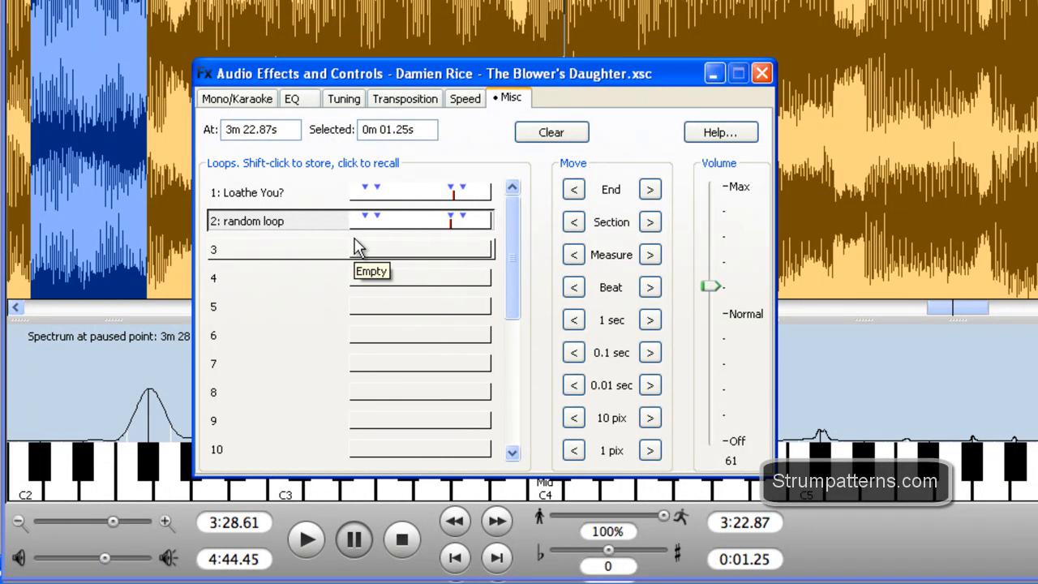
pyautogui.moveTo(357, 247)
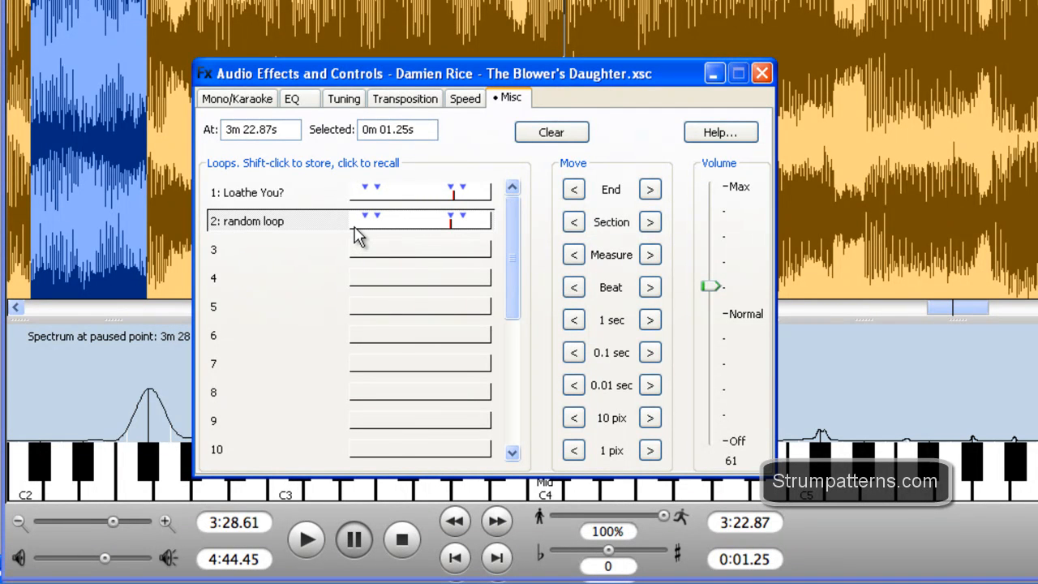
pyautogui.moveTo(360, 237)
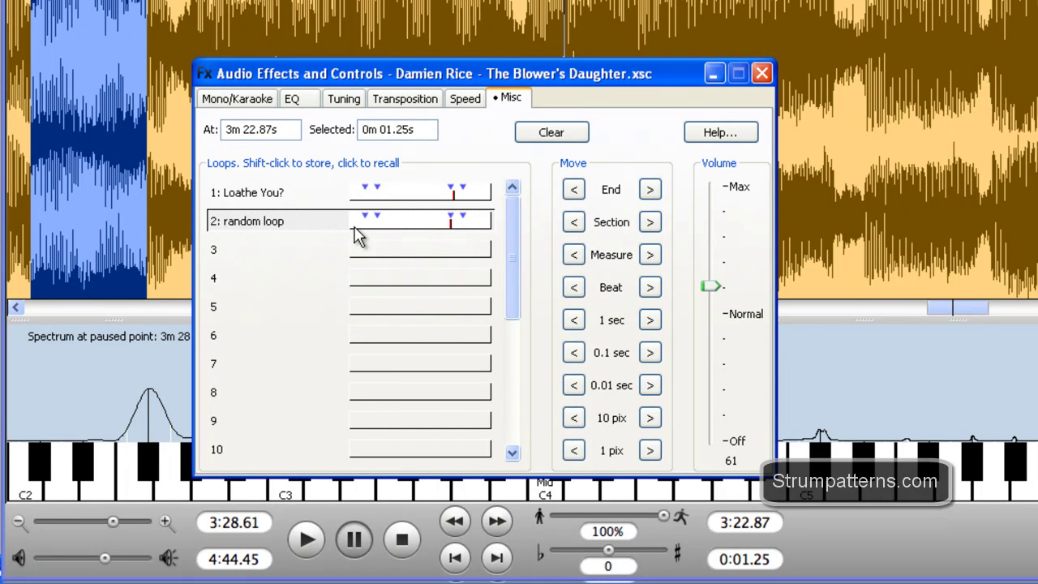
pyautogui.moveTo(438, 193)
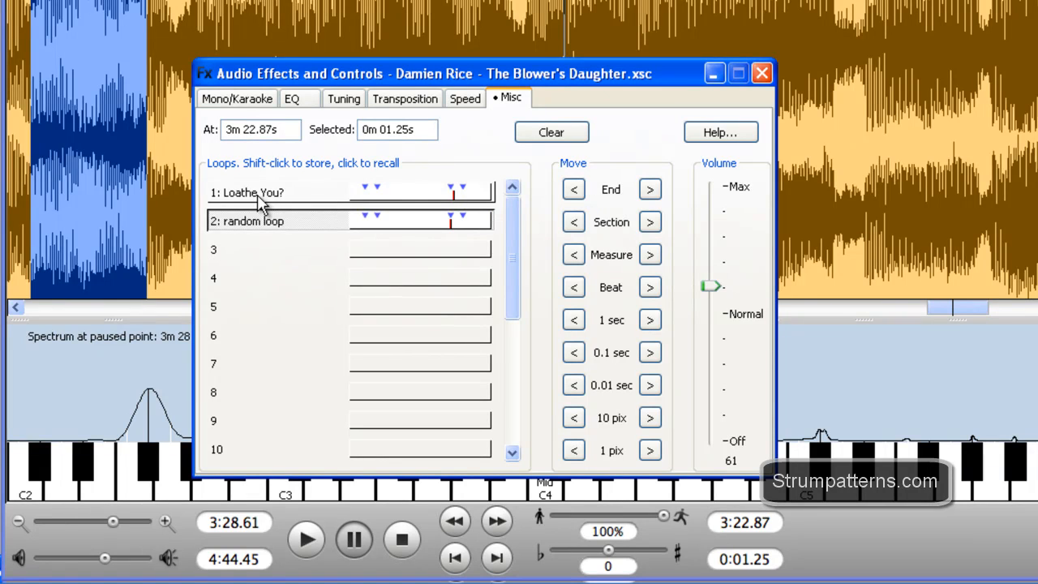
# - Step the playback position by section, measure and one second to about 3:48 near Chorus2
pyautogui.click(260, 191)
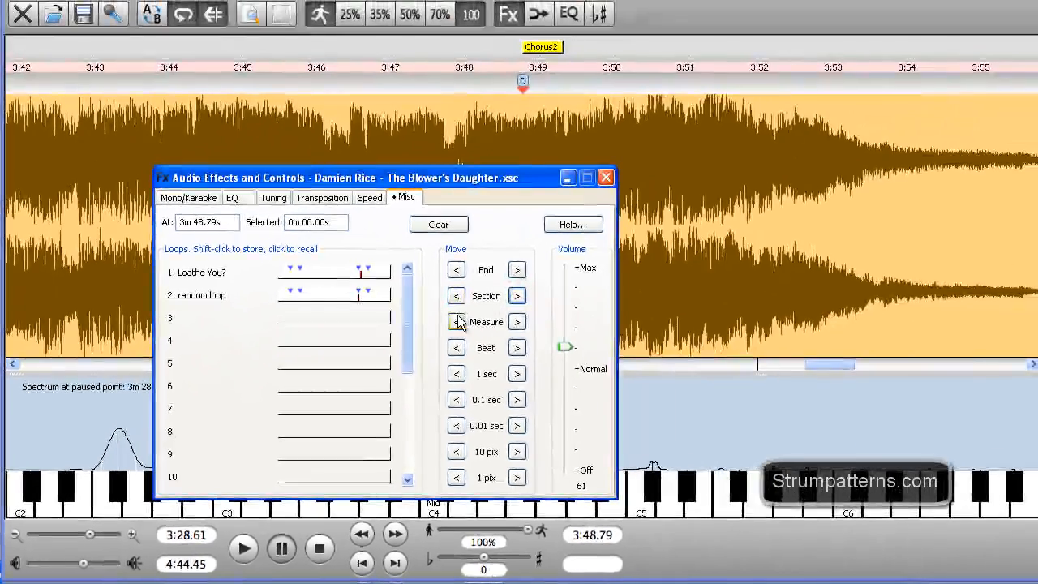
pyautogui.click(456, 295)
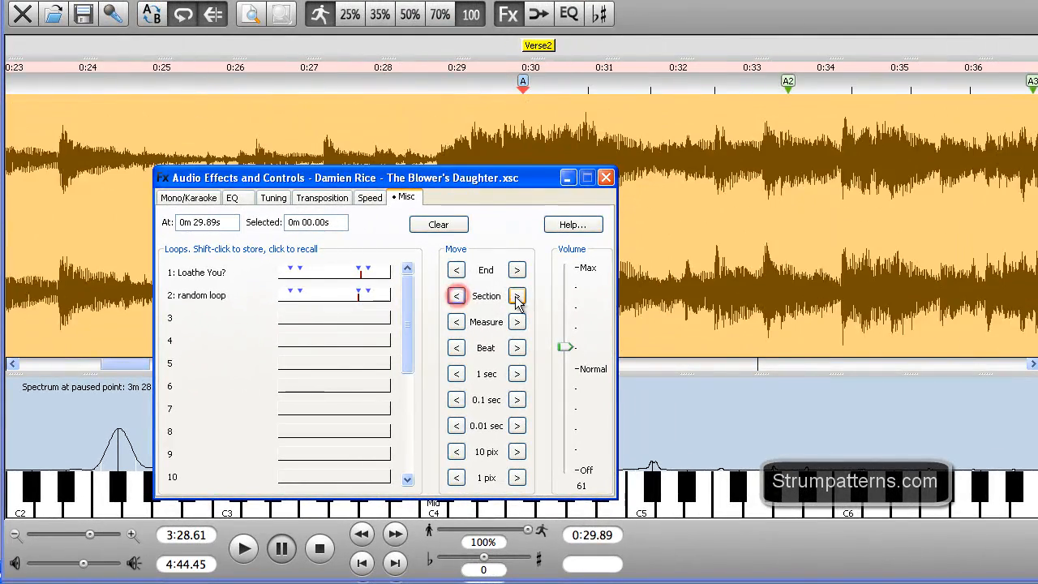
pyautogui.click(516, 295)
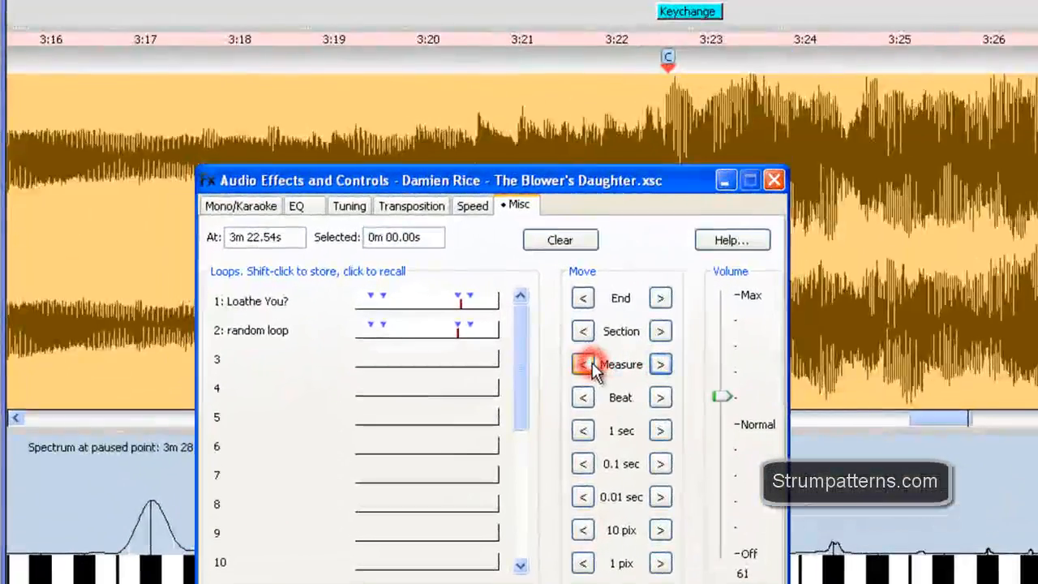
pyautogui.click(660, 398)
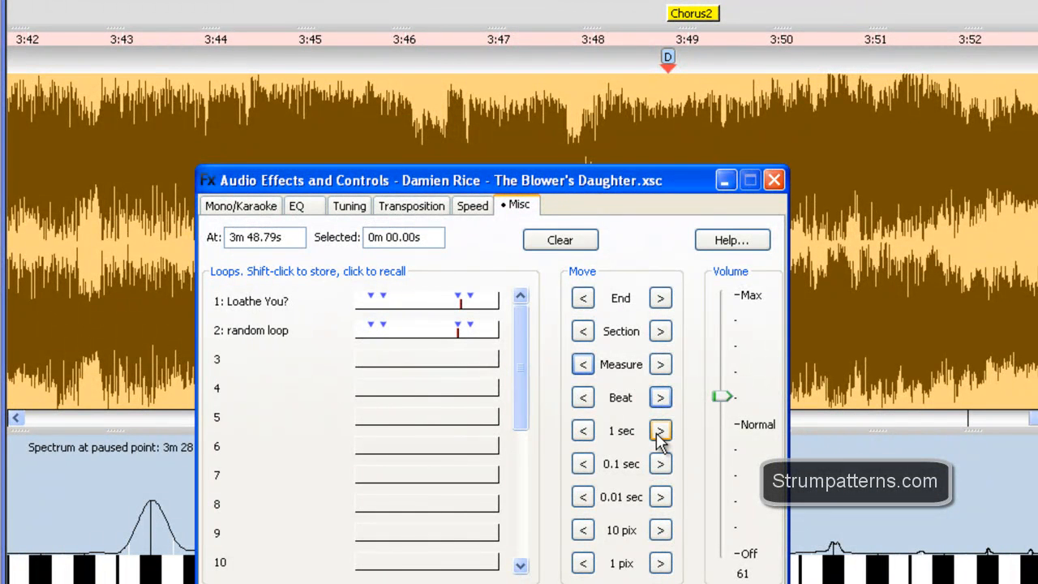
pyautogui.click(660, 432)
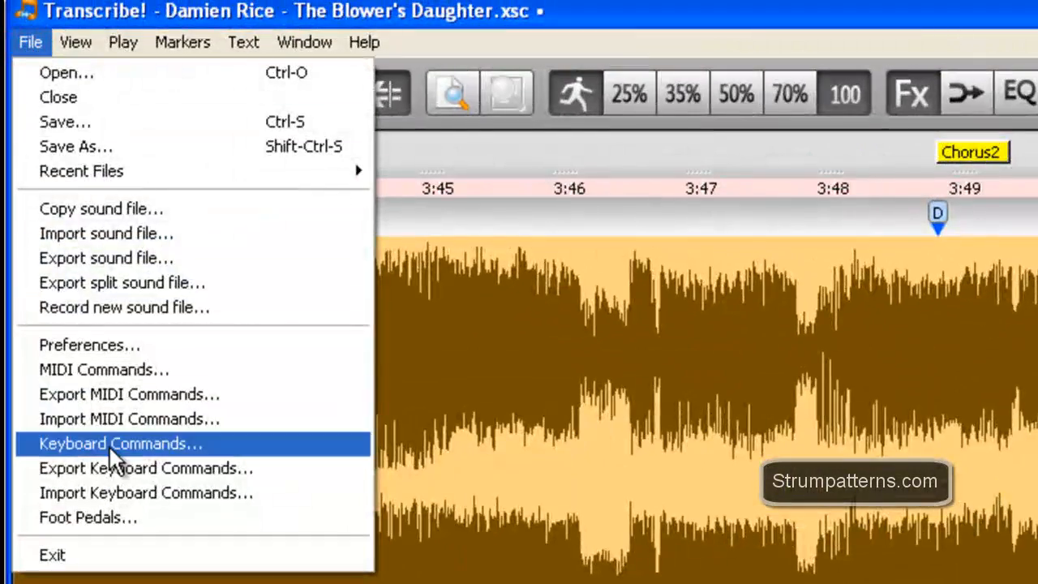
pyautogui.moveTo(77, 458)
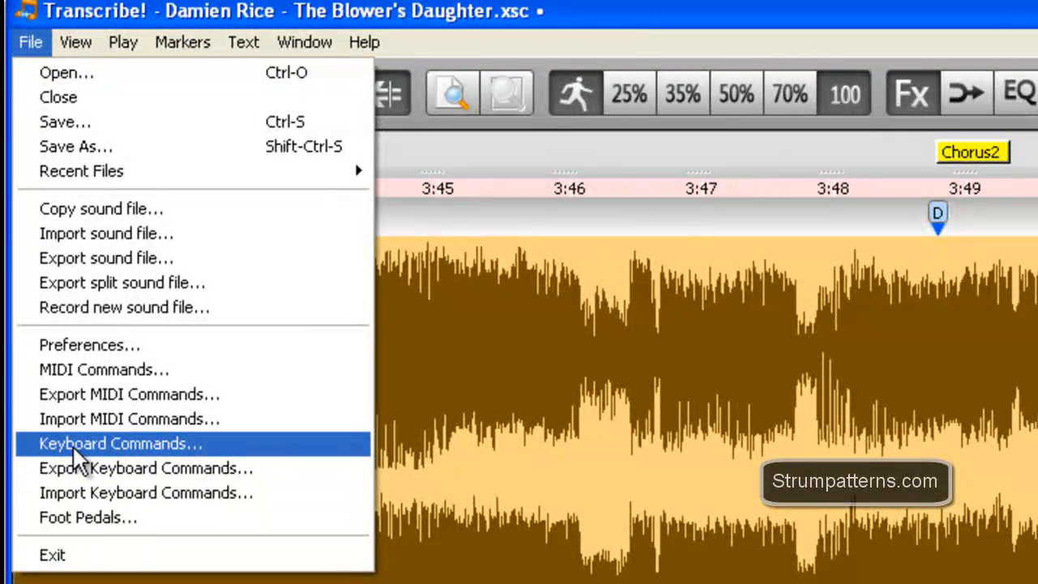
pyautogui.moveTo(657, 17)
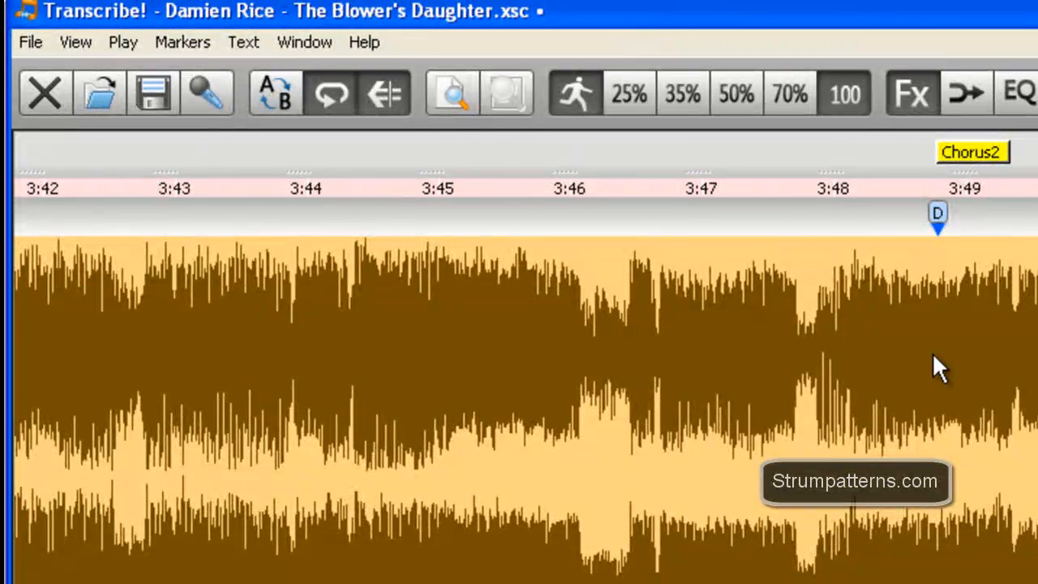
pyautogui.click(29, 42)
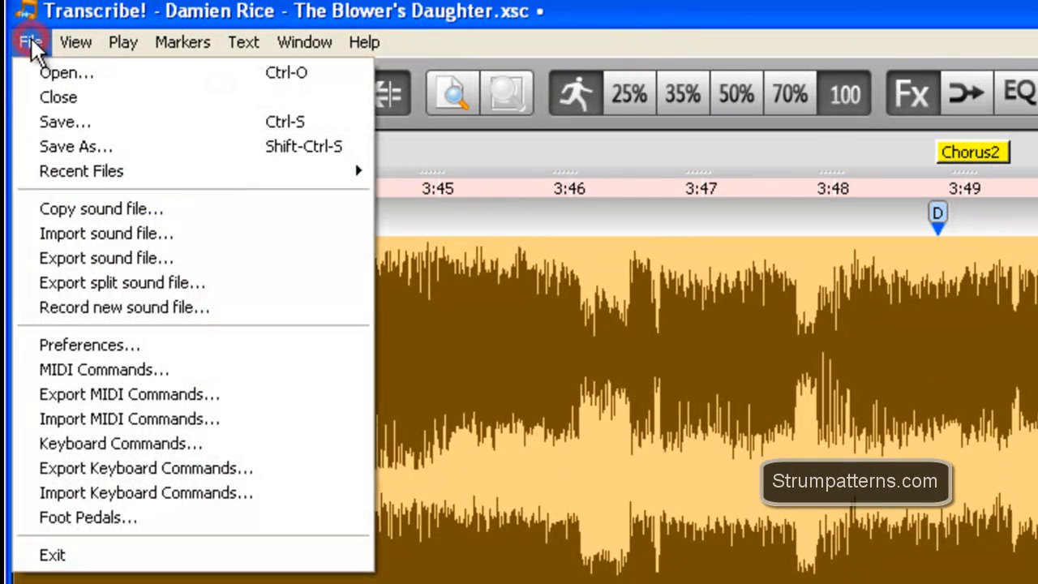
pyautogui.moveTo(104, 370)
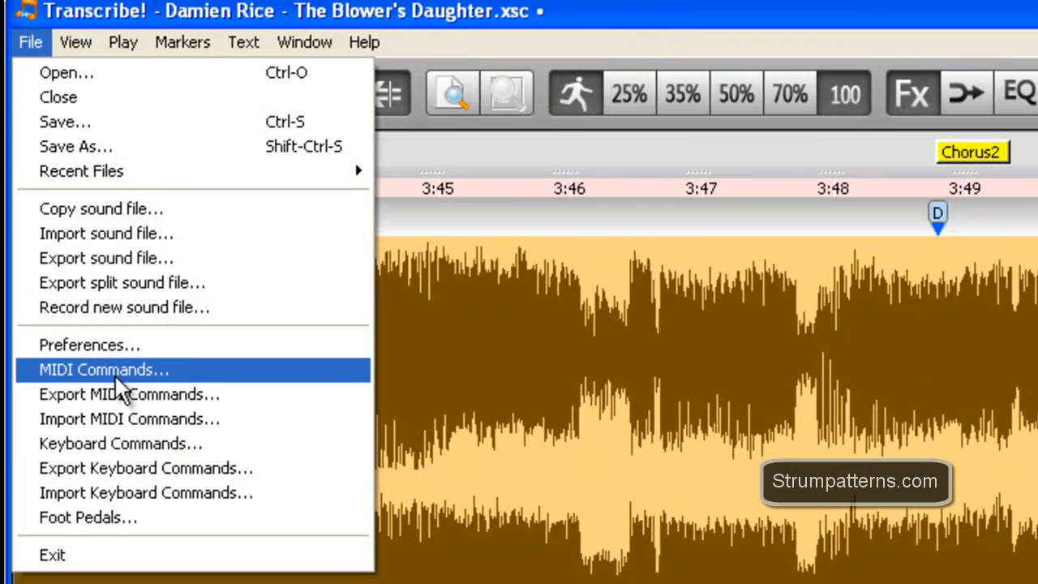
pyautogui.moveTo(121, 444)
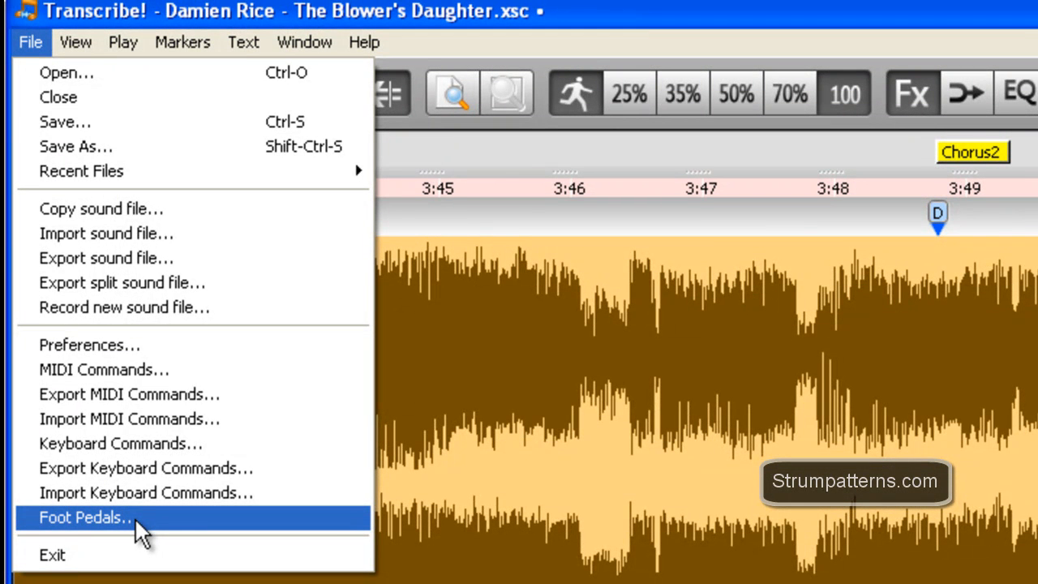
pyautogui.moveTo(1009, 24)
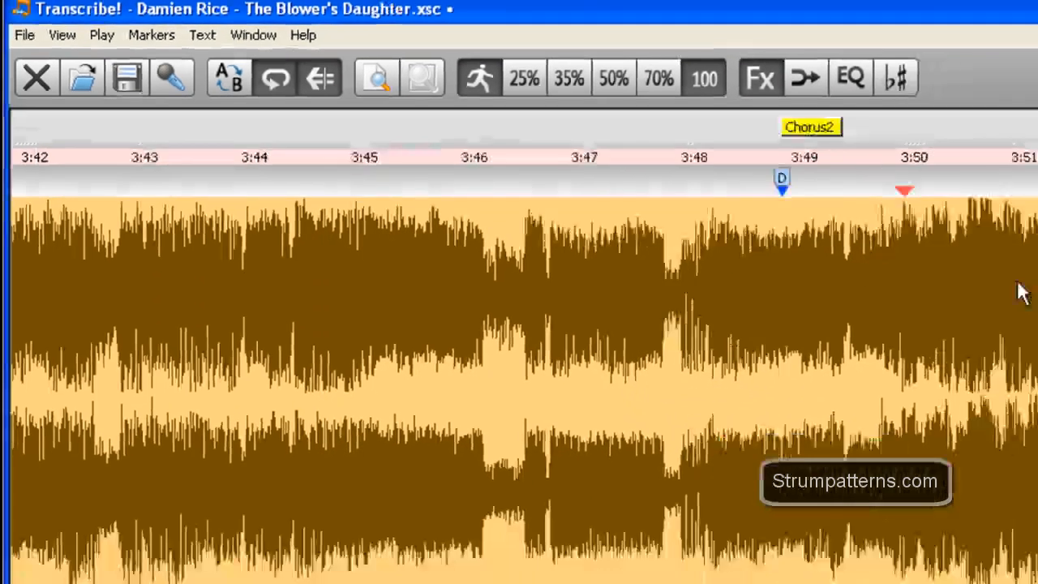
# - Activate the Mono/Karaoke effect and apply the Karaoke preset to cancel centred vocals
pyautogui.click(1013, 10)
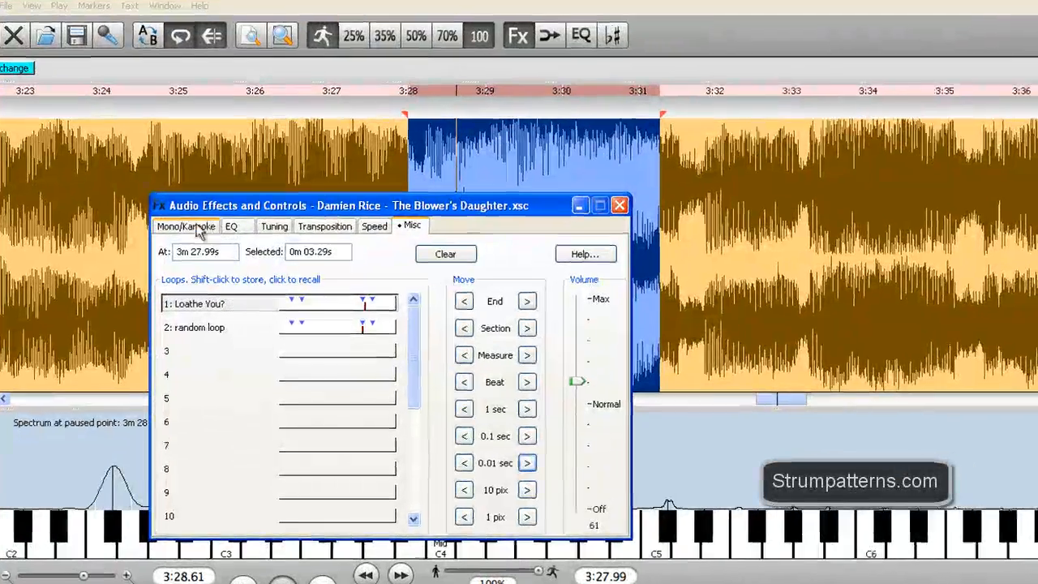
pyautogui.click(185, 225)
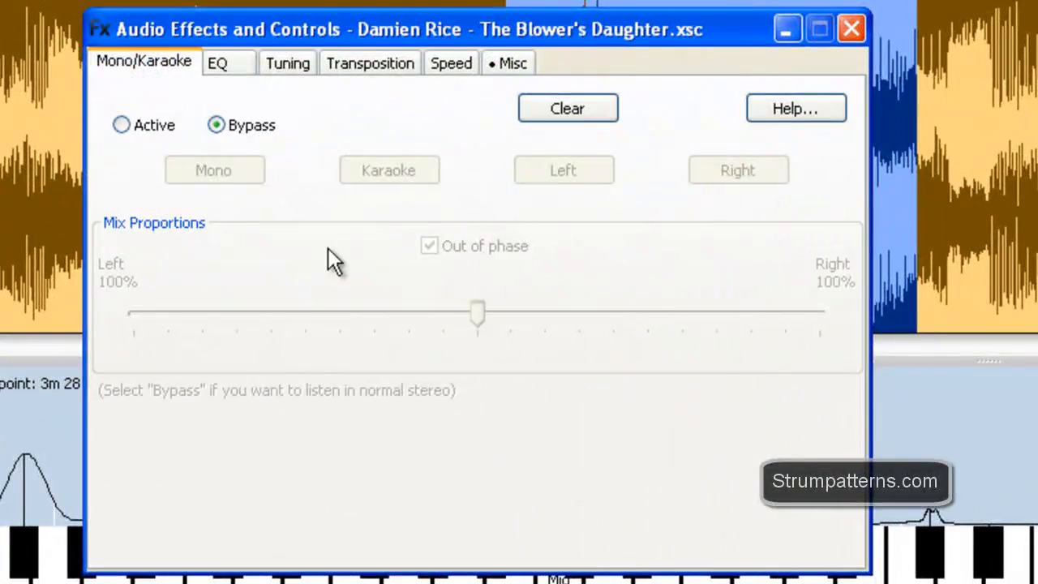
pyautogui.click(120, 125)
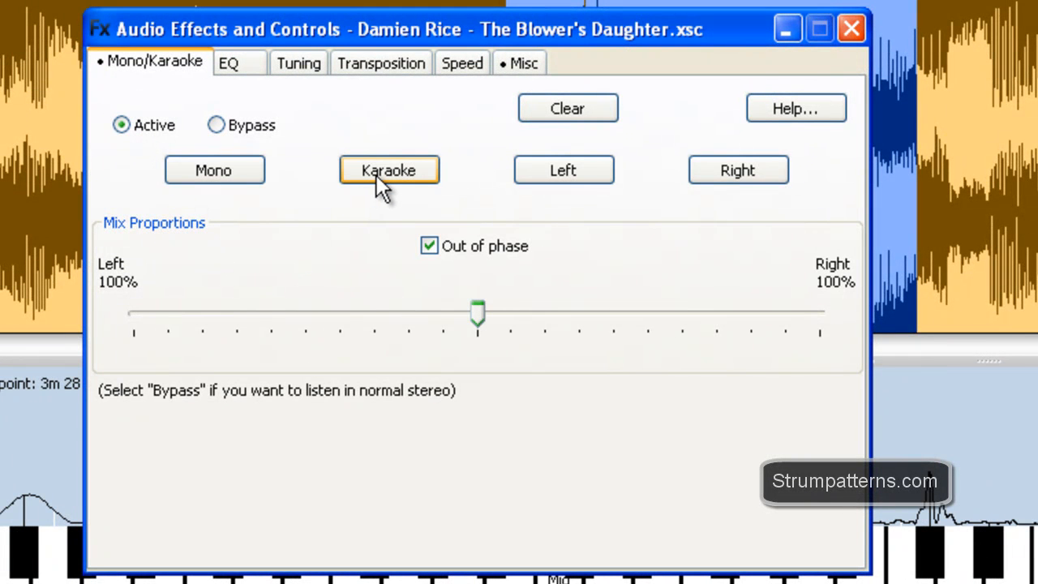
pyautogui.click(389, 171)
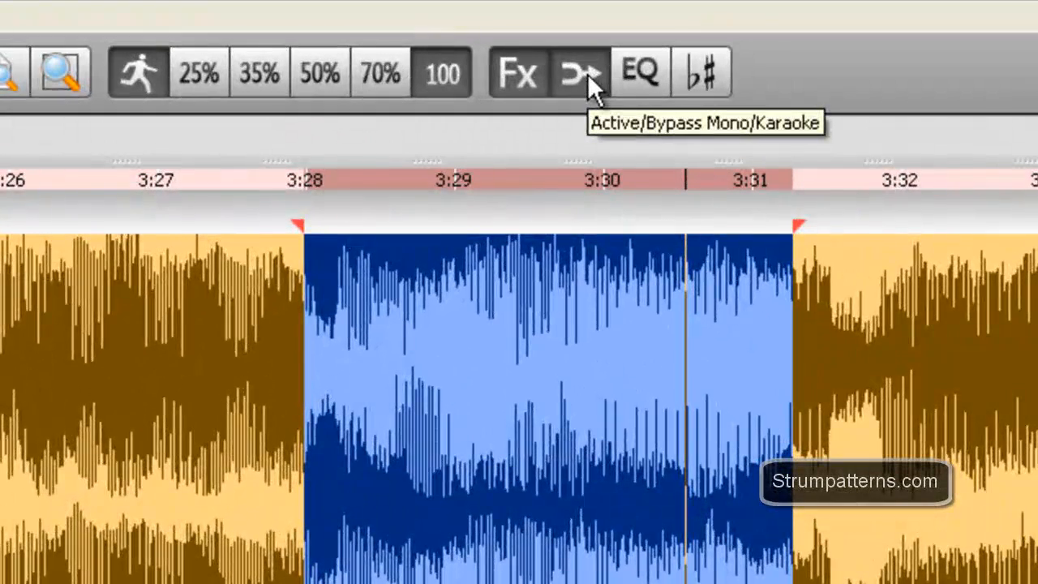
# - Bypass the Mono/Karaoke effect to hear normal stereo, then switch it back on
pyautogui.click(579, 71)
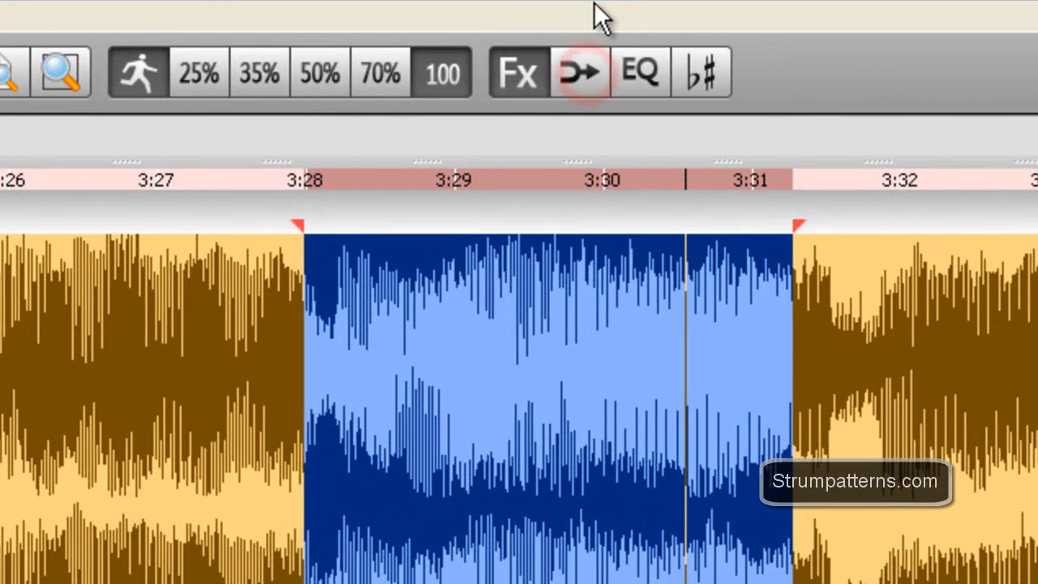
pyautogui.moveTo(583, 73)
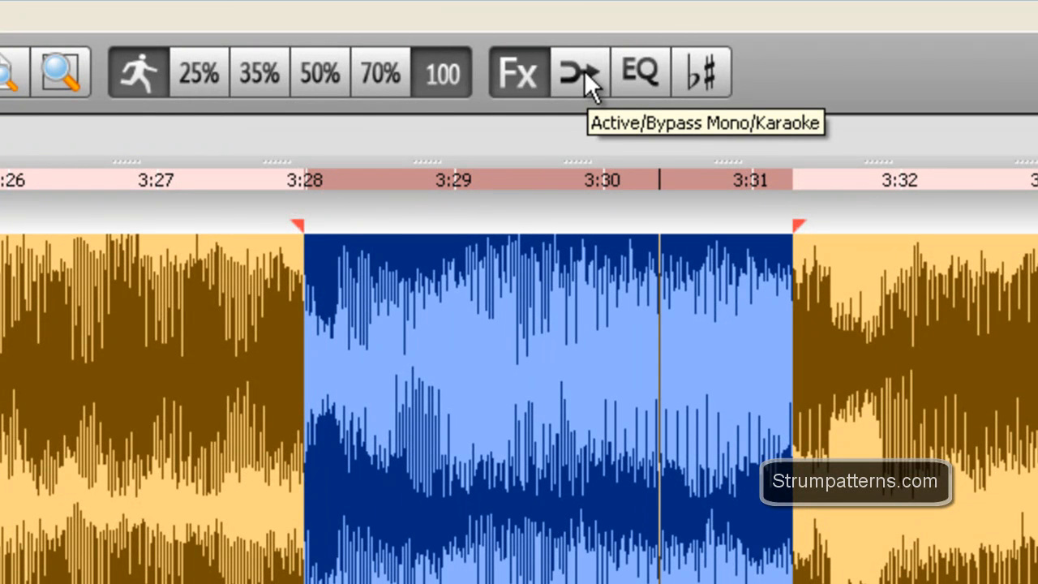
pyautogui.click(579, 71)
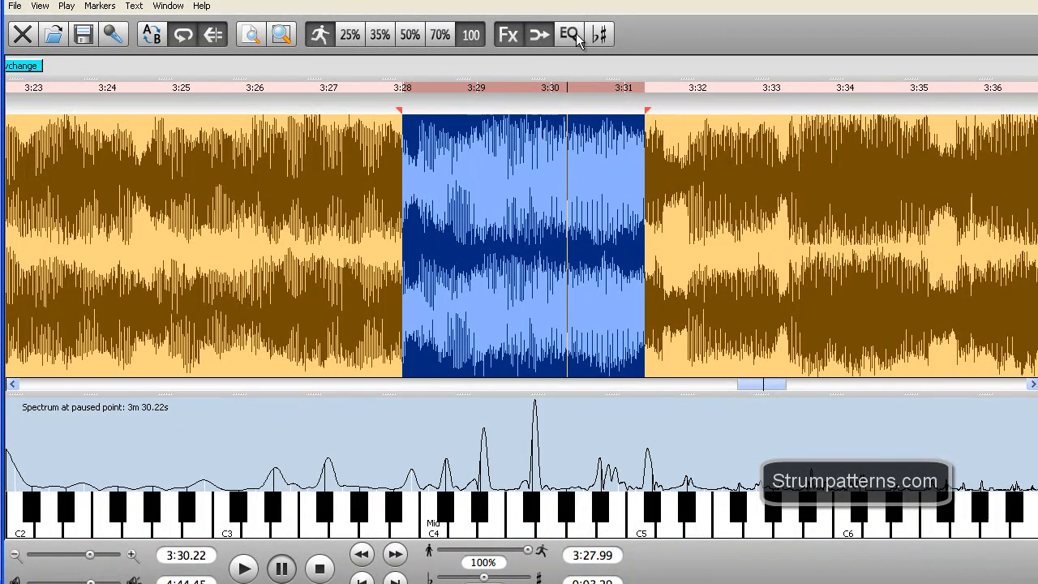
pyautogui.moveTo(600, 34)
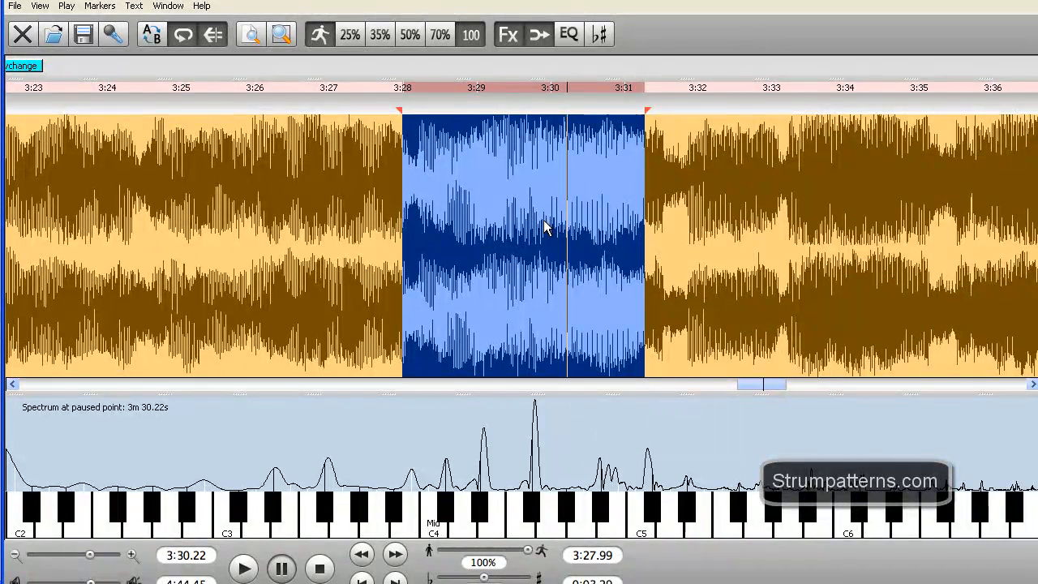
pyautogui.moveTo(545, 214)
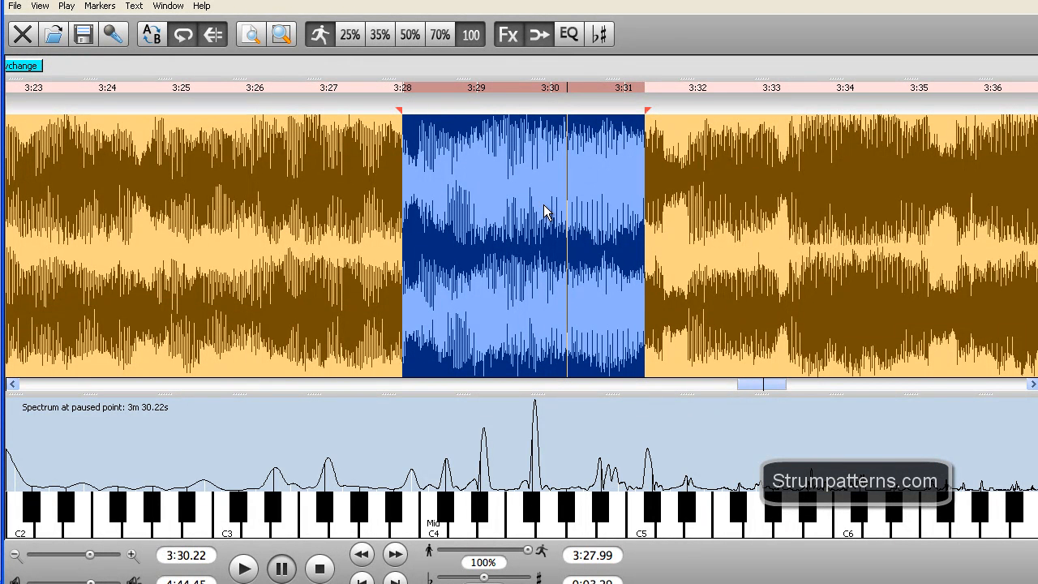
pyautogui.moveTo(467, 205)
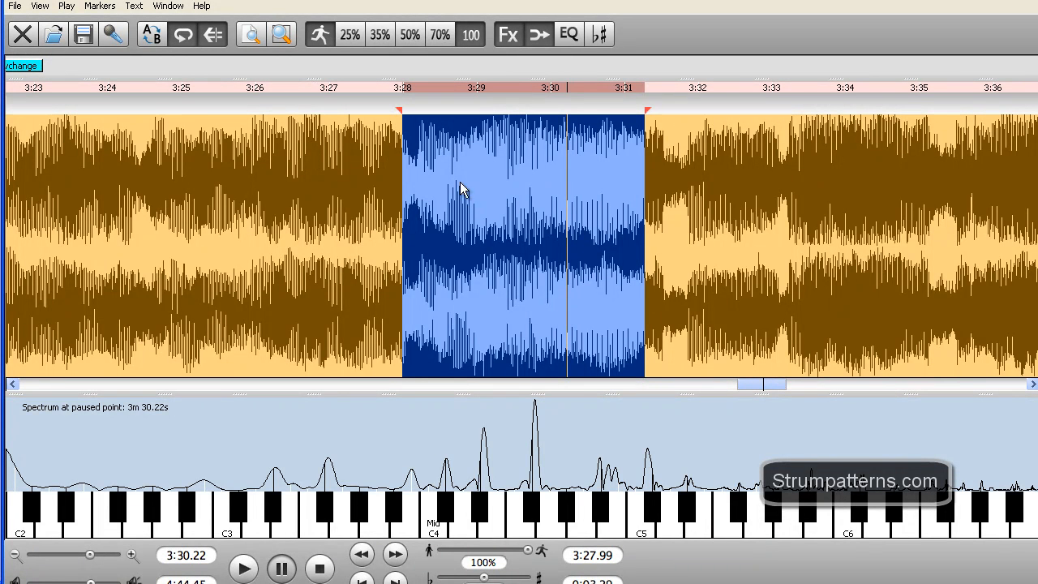
# - Try the Mono preset and a shifted channel mix, reset to 100% each side, then reapply Karaoke
pyautogui.click(508, 34)
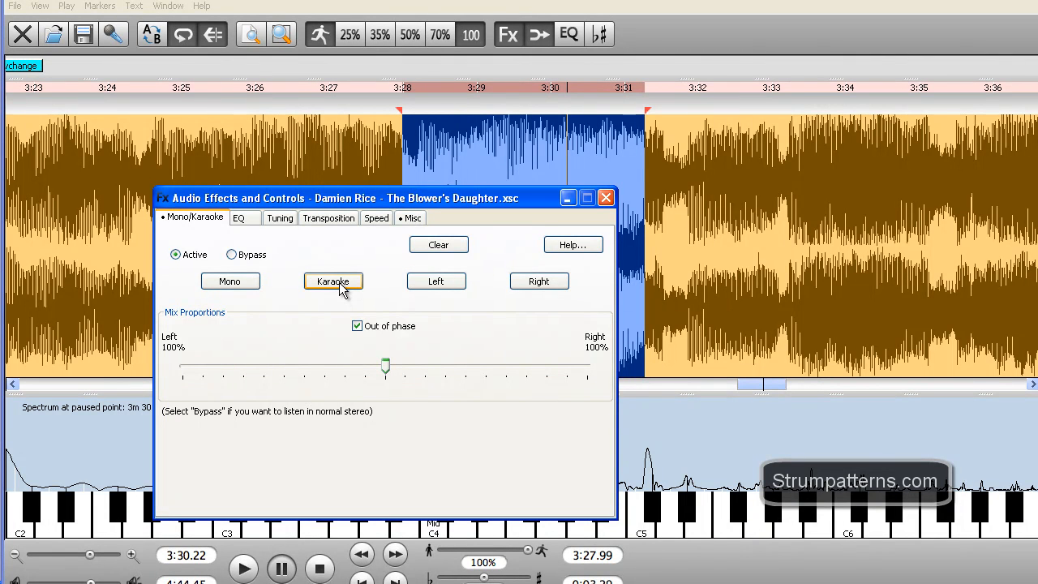
pyautogui.moveTo(328, 288)
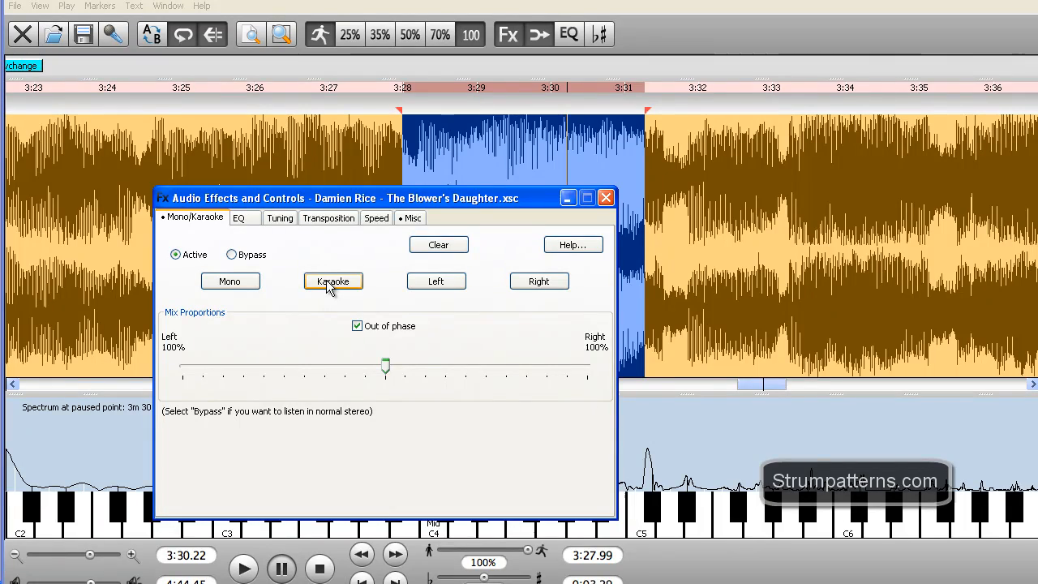
pyautogui.click(435, 281)
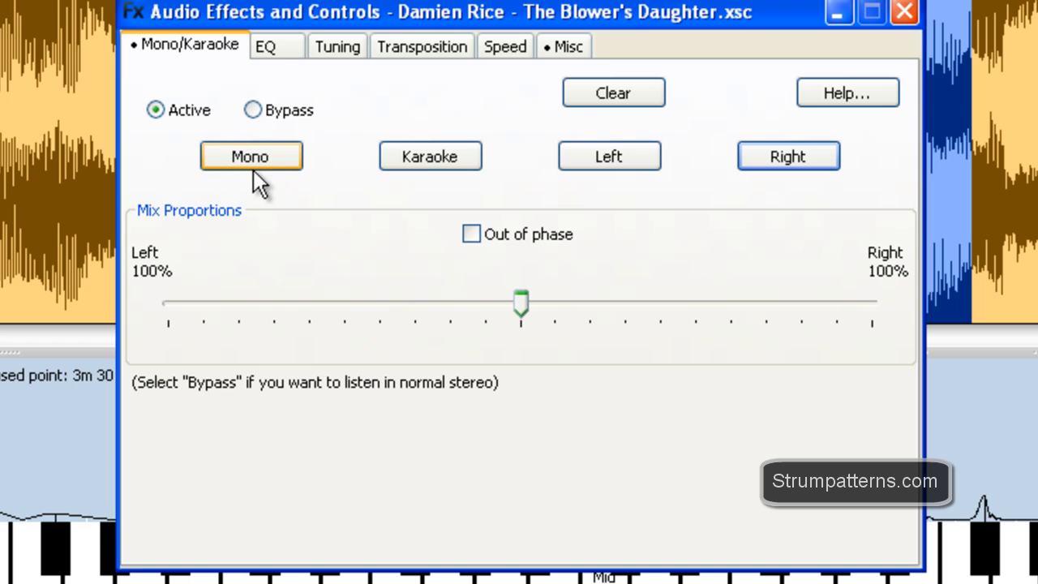
pyautogui.moveTo(500, 321)
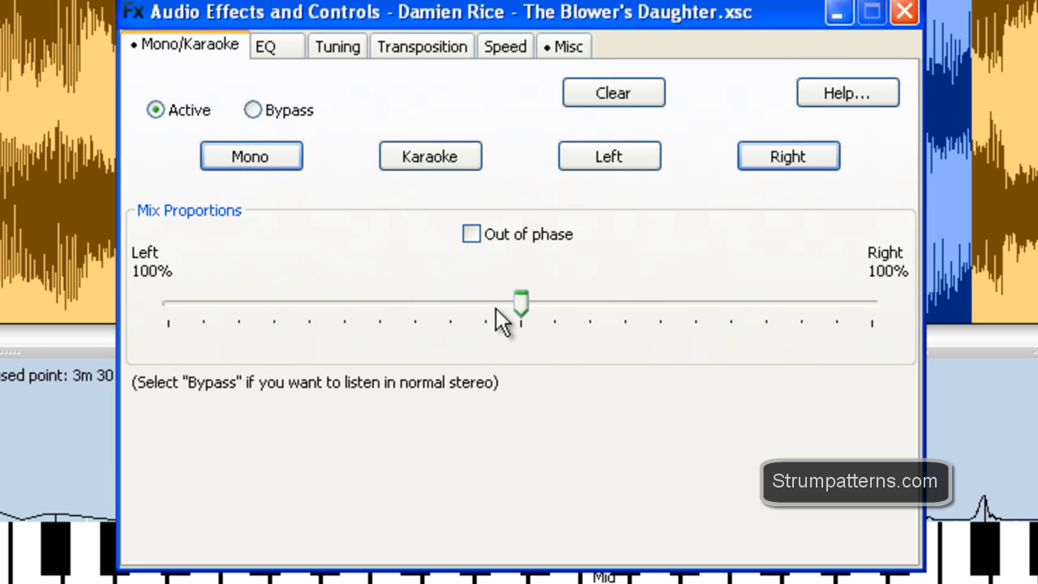
pyautogui.moveTo(522, 305); pyautogui.dragTo(493, 292)
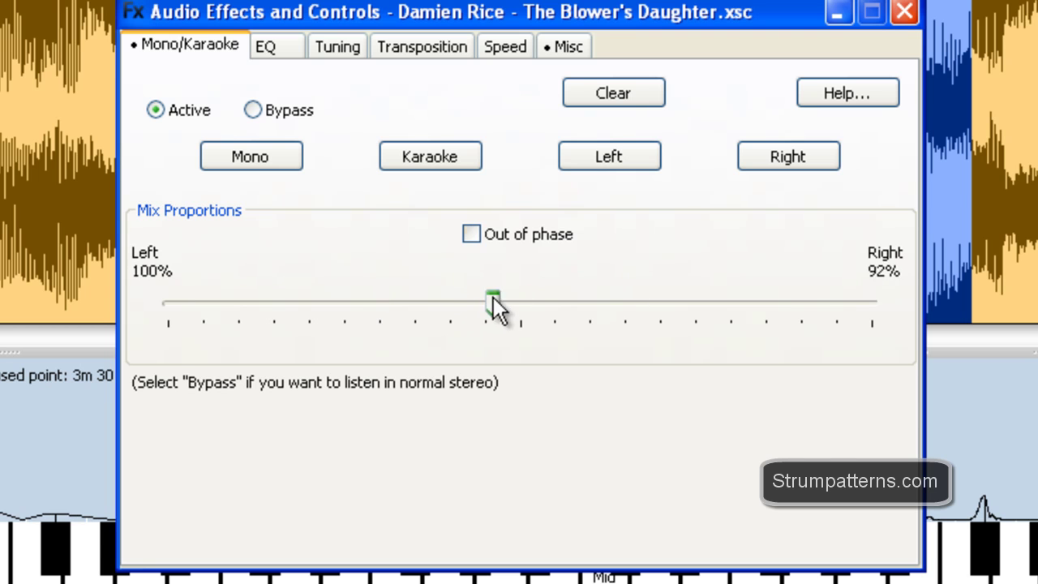
pyautogui.click(789, 156)
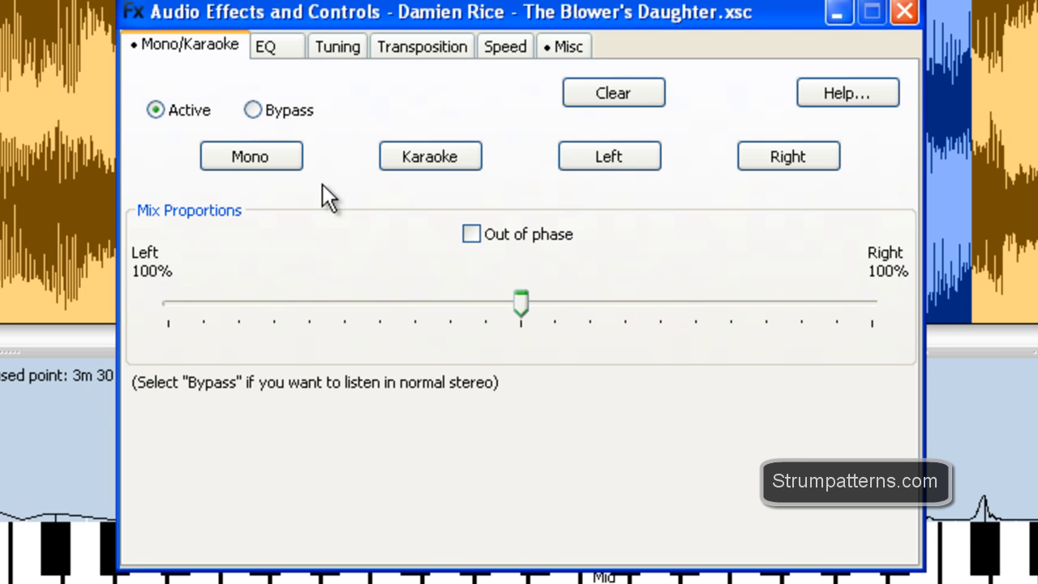
pyautogui.click(471, 234)
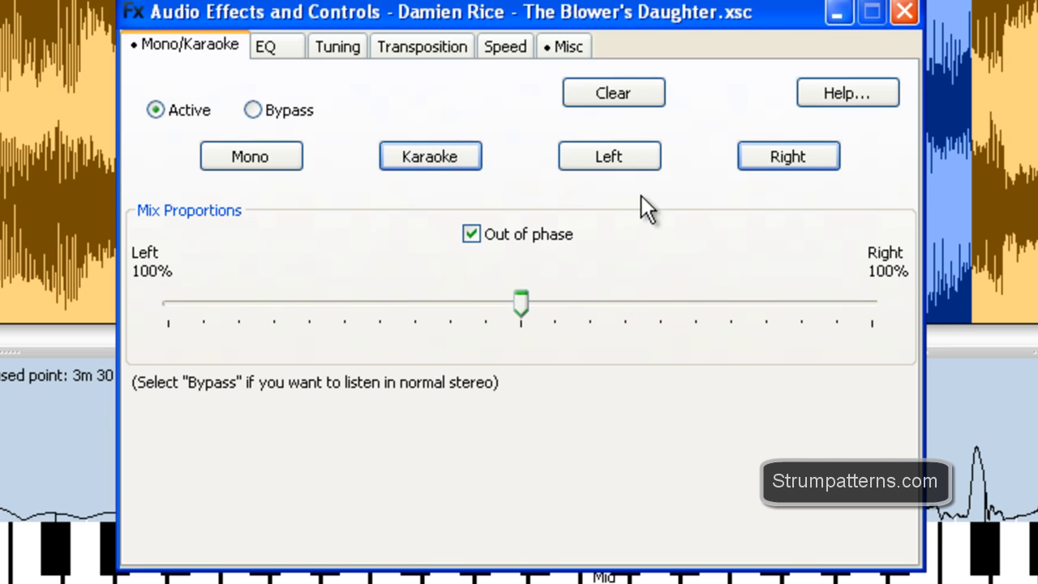
pyautogui.moveTo(308, 111)
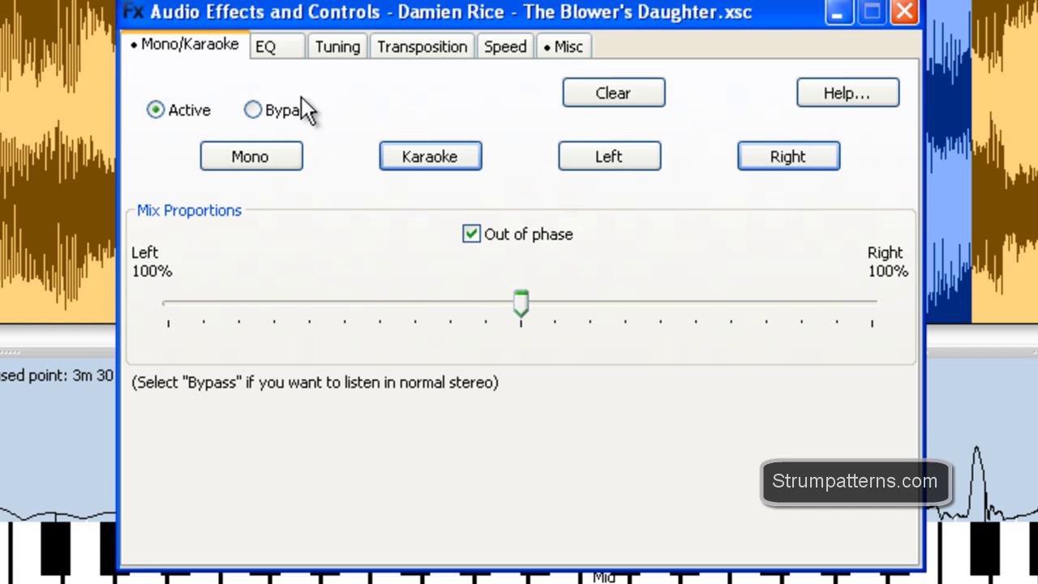